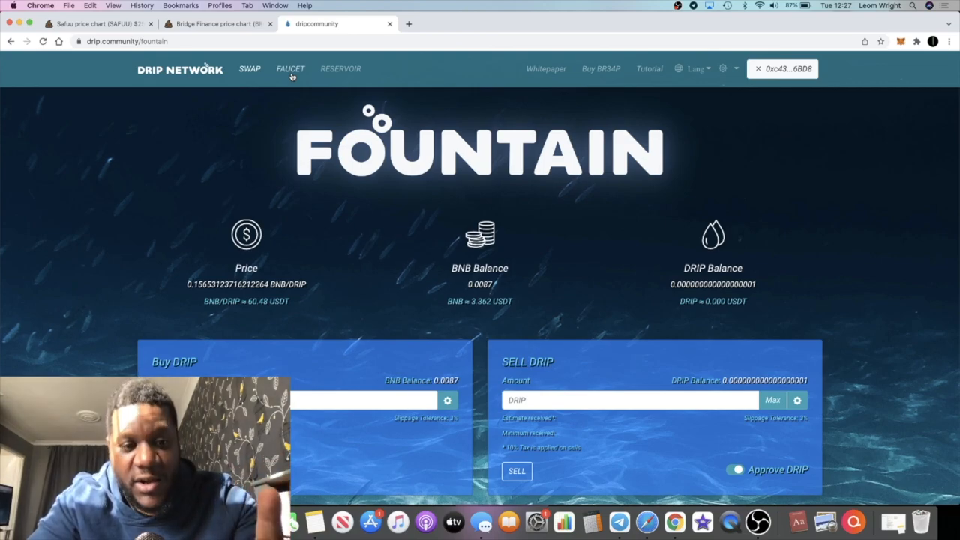
pyautogui.moveTo(294, 309)
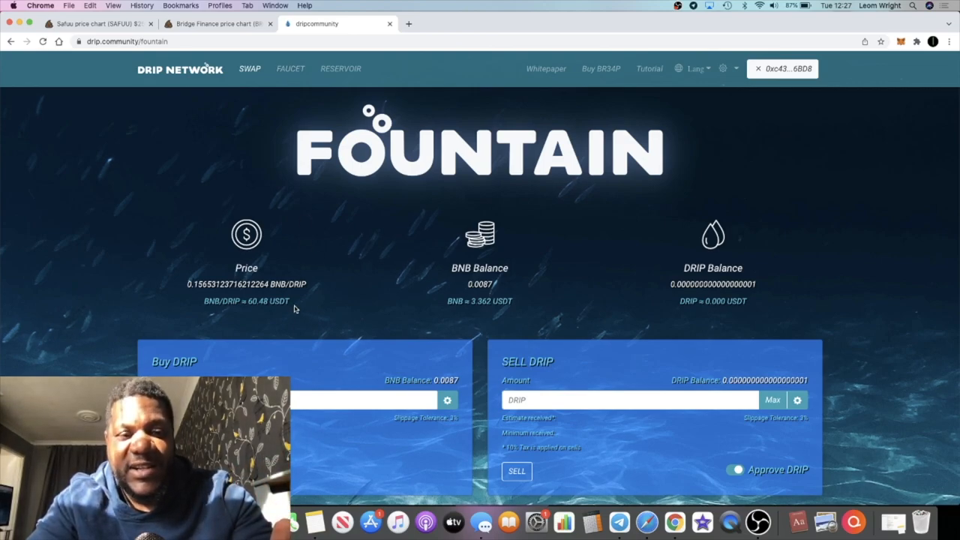
pyautogui.moveTo(402, 342)
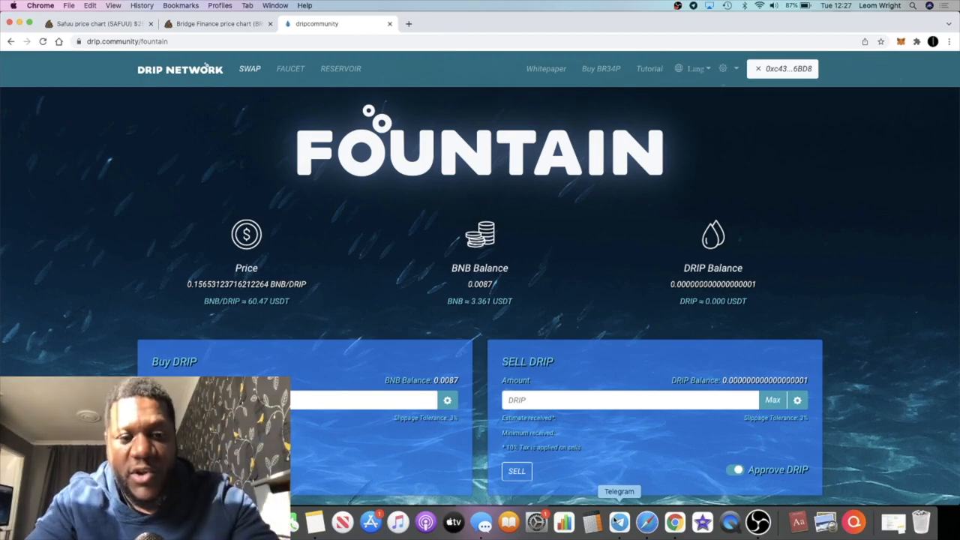
# Step: Browse between the Drip Network Faucet page and the Fountain swap page
pyautogui.click(618, 523)
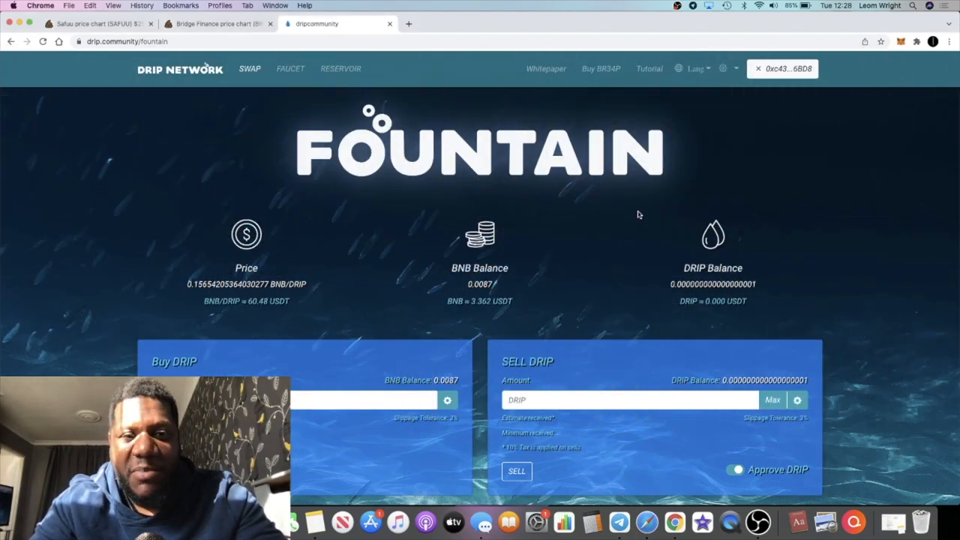
pyautogui.moveTo(621, 205)
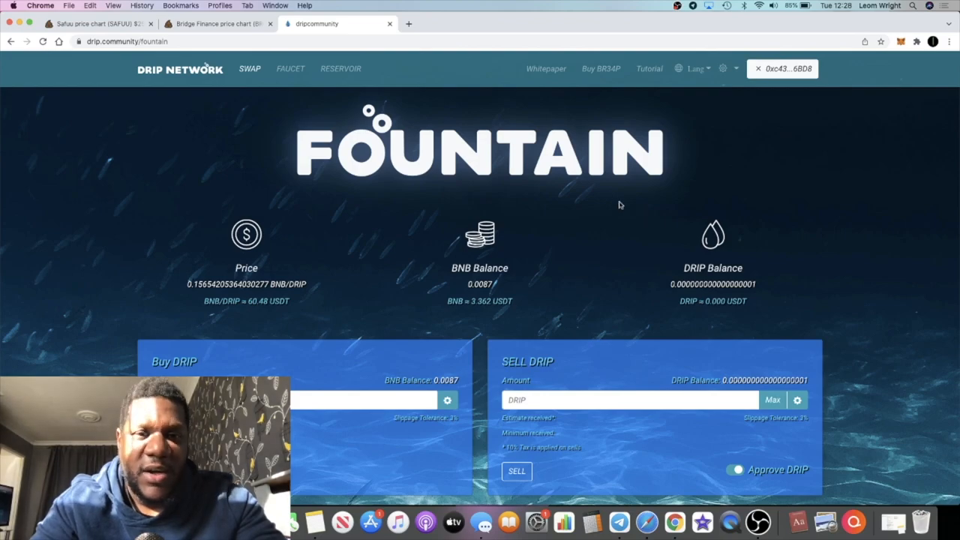
pyautogui.click(291, 69)
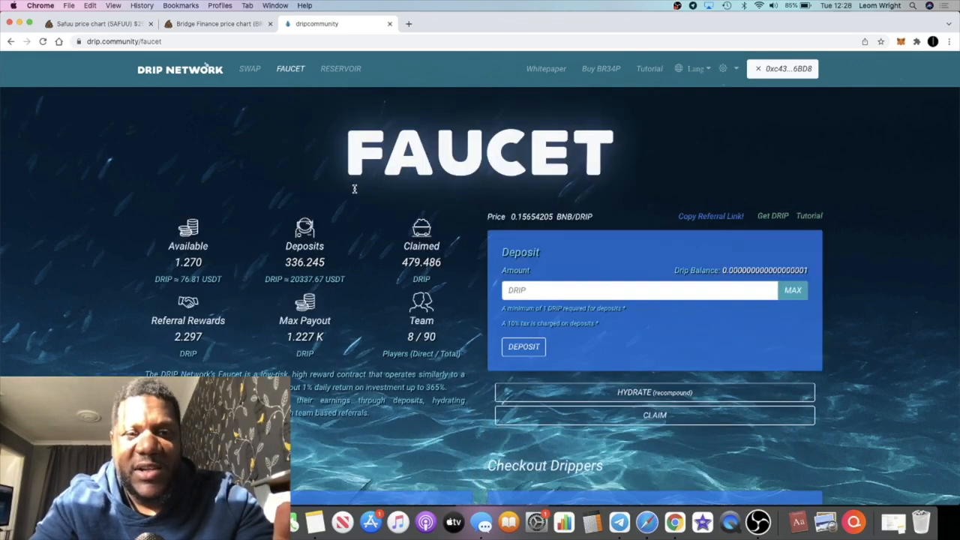
pyautogui.moveTo(326, 134)
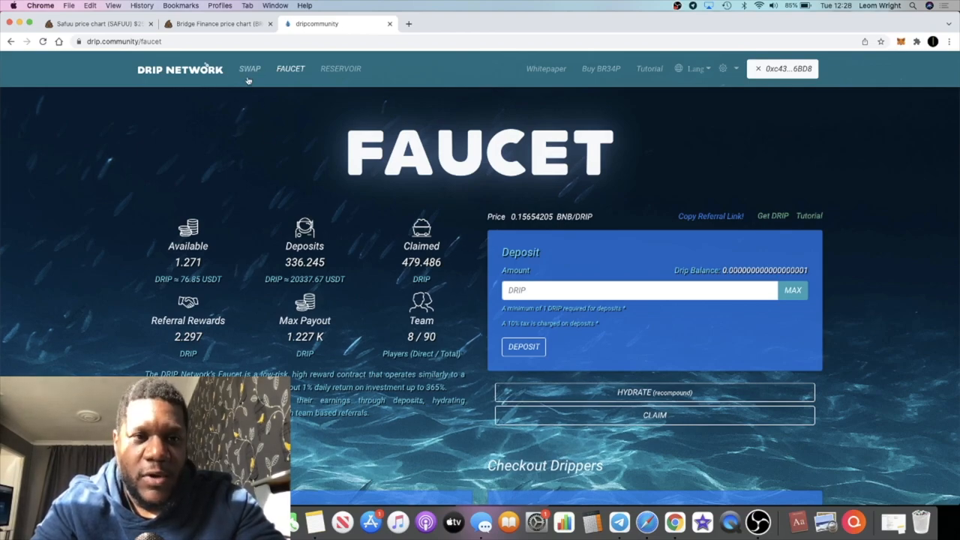
pyautogui.click(249, 69)
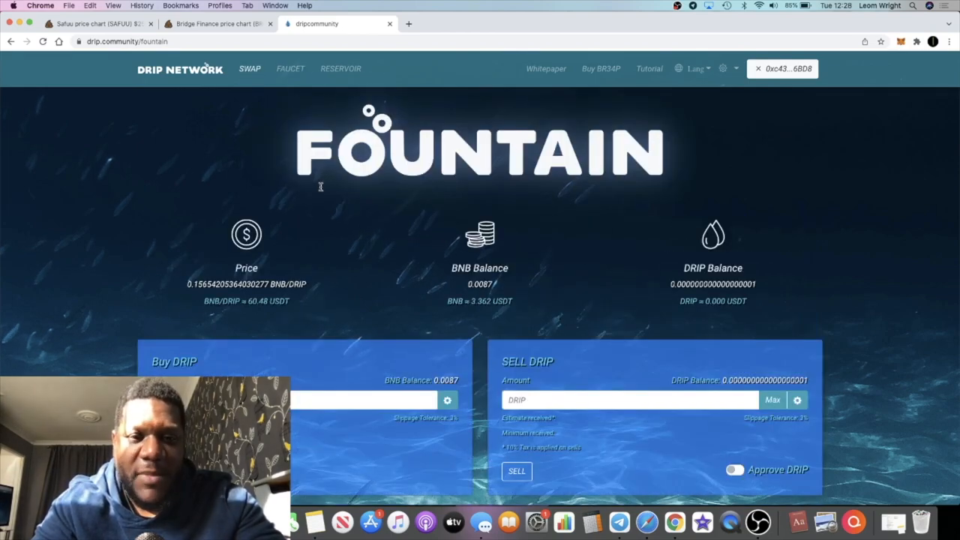
pyautogui.moveTo(477, 253)
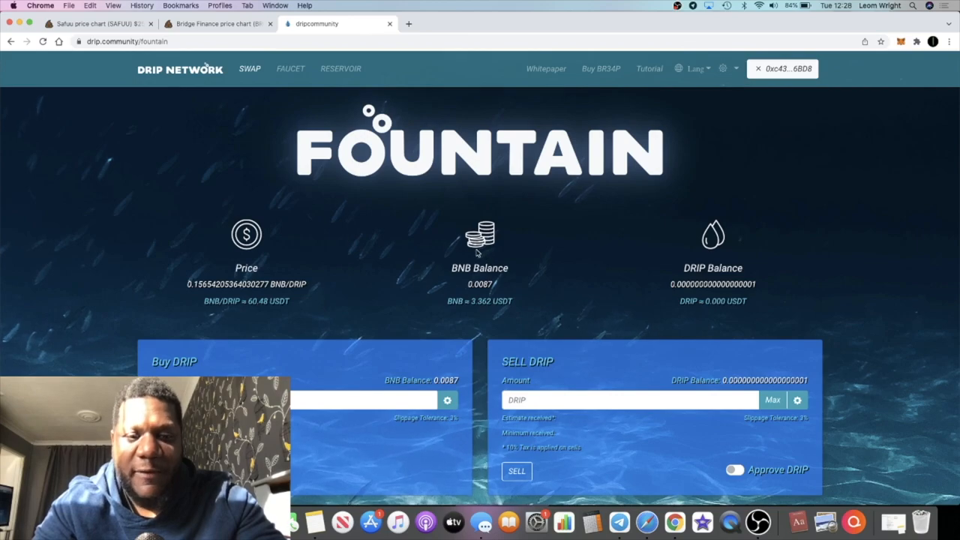
pyautogui.click(735, 470)
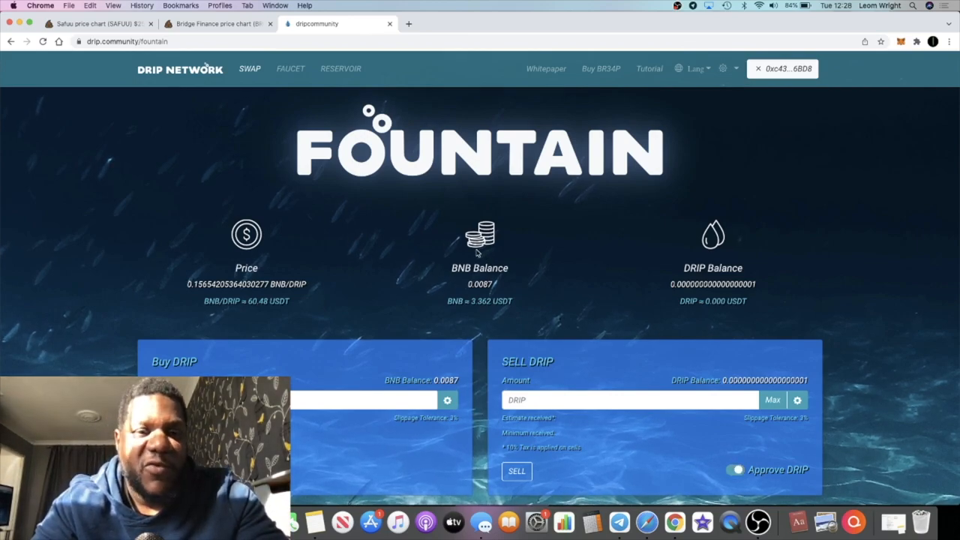
pyautogui.moveTo(618, 522)
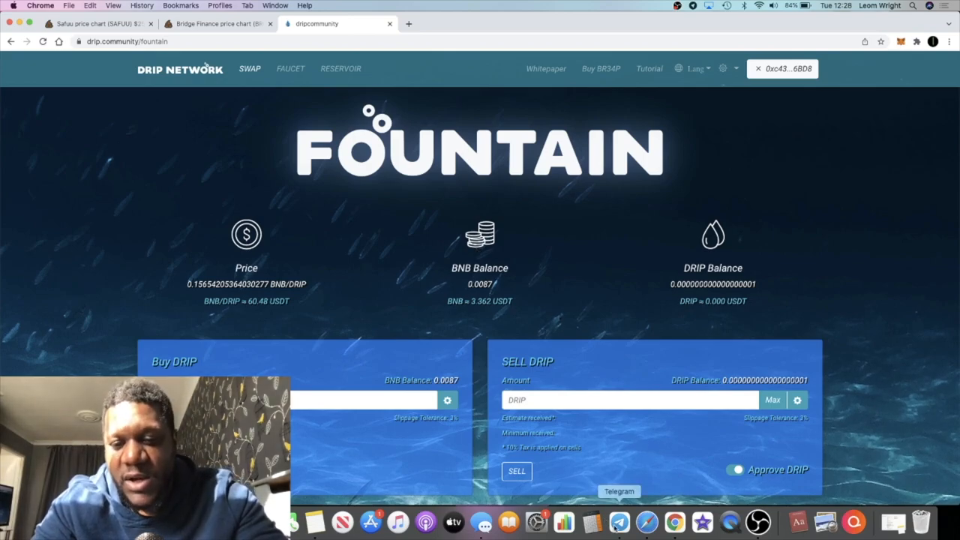
# Step: In Telegram, play the new DRIP interface preview video from the Forex Shark Calls post
pyautogui.click(618, 522)
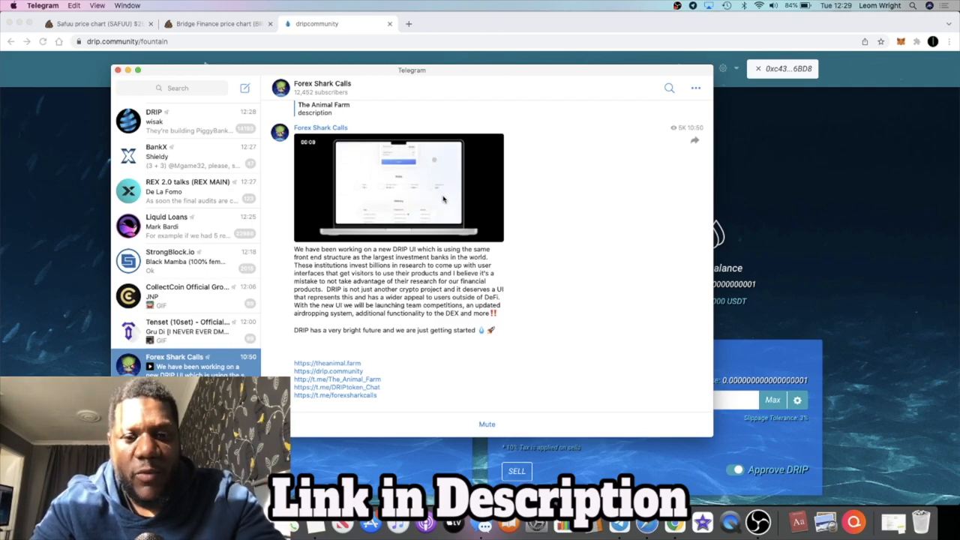
pyautogui.click(398, 187)
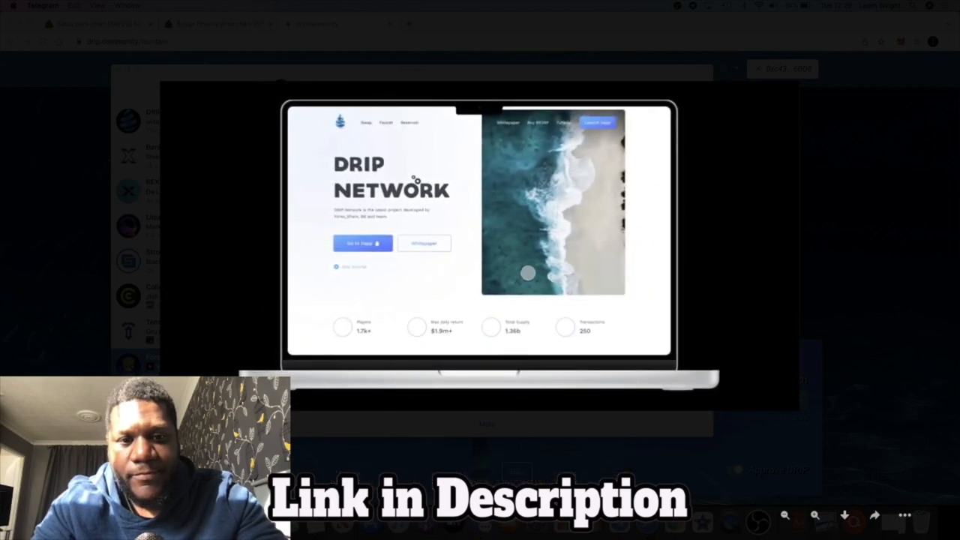
pyautogui.scroll(-3)
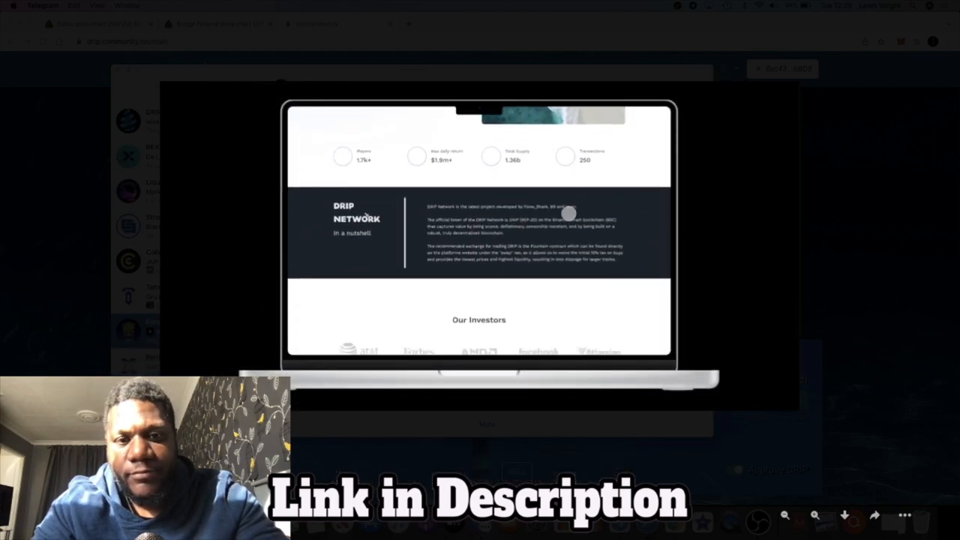
pyautogui.scroll(-3)
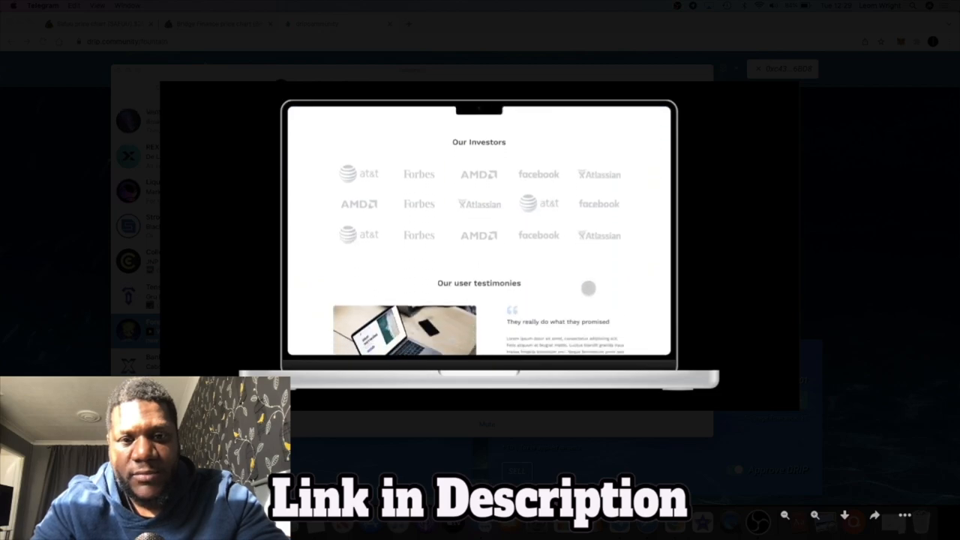
pyautogui.scroll(-3)
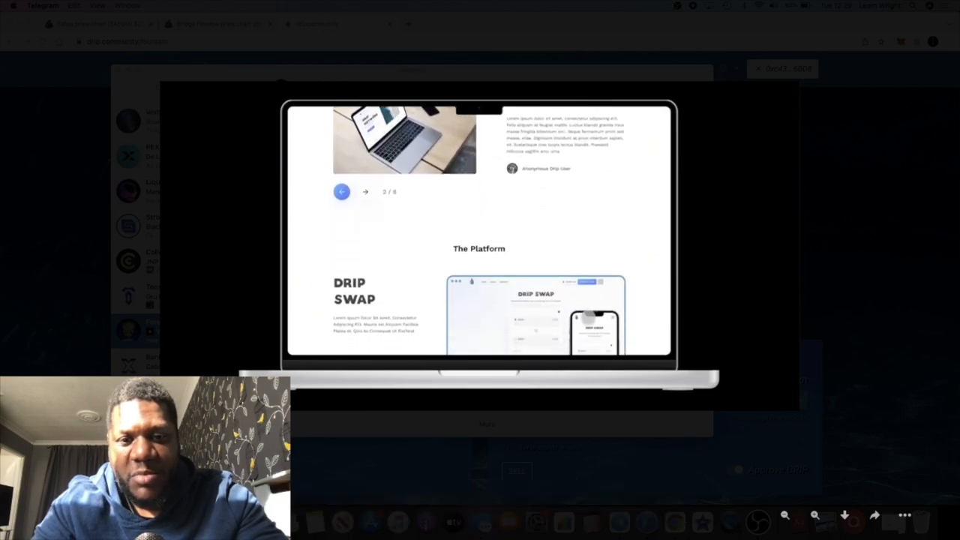
pyautogui.scroll(-3)
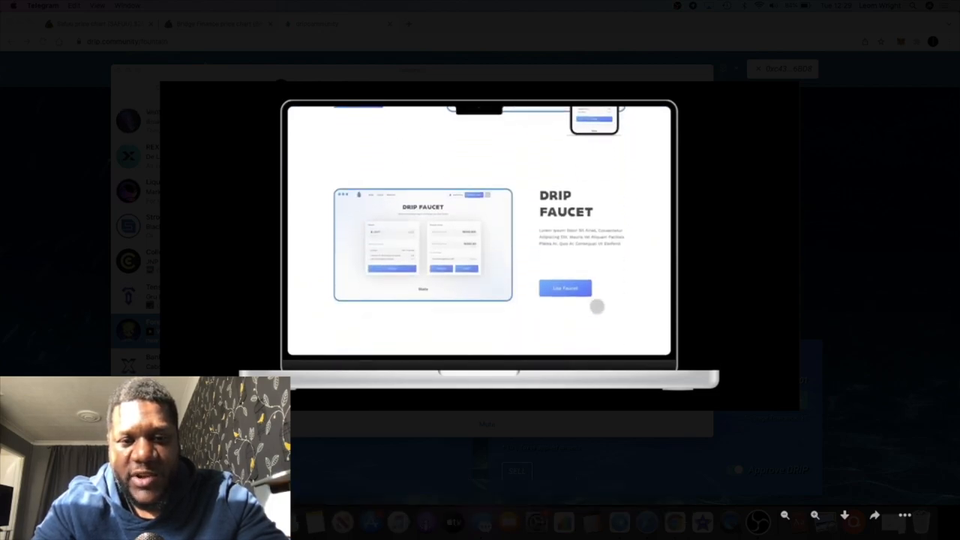
pyautogui.scroll(-3)
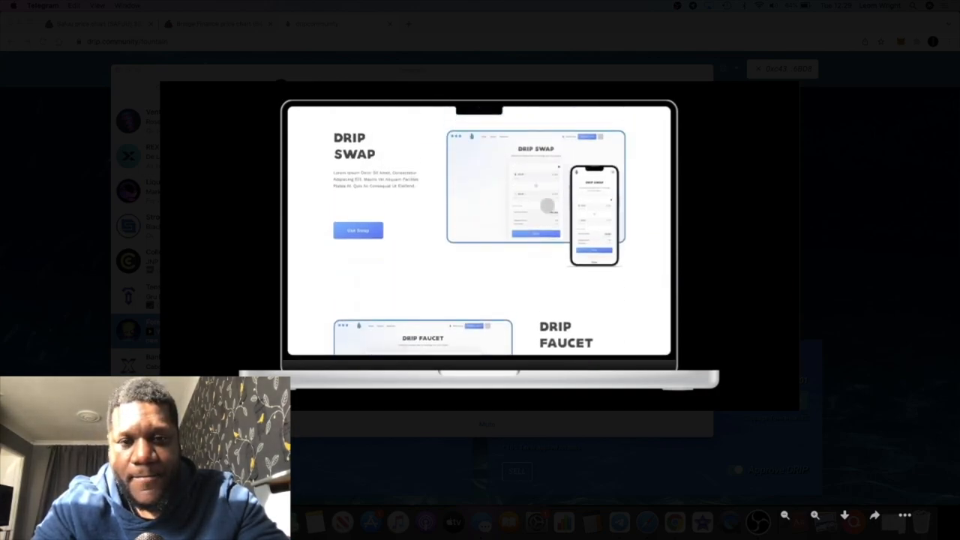
# Step: Look through the swap, faucet and stats mockups in the video, then close the player
pyautogui.scroll(-3)
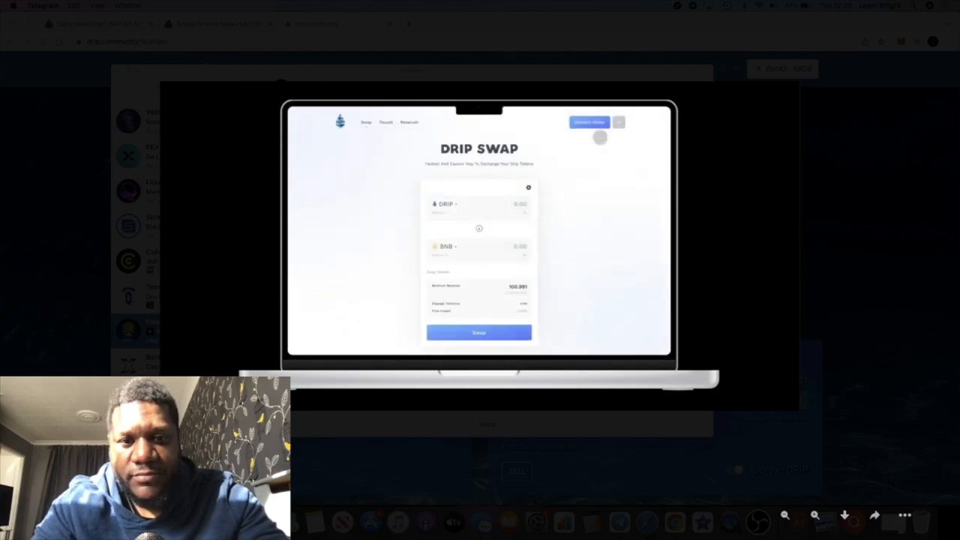
pyautogui.scroll(-3)
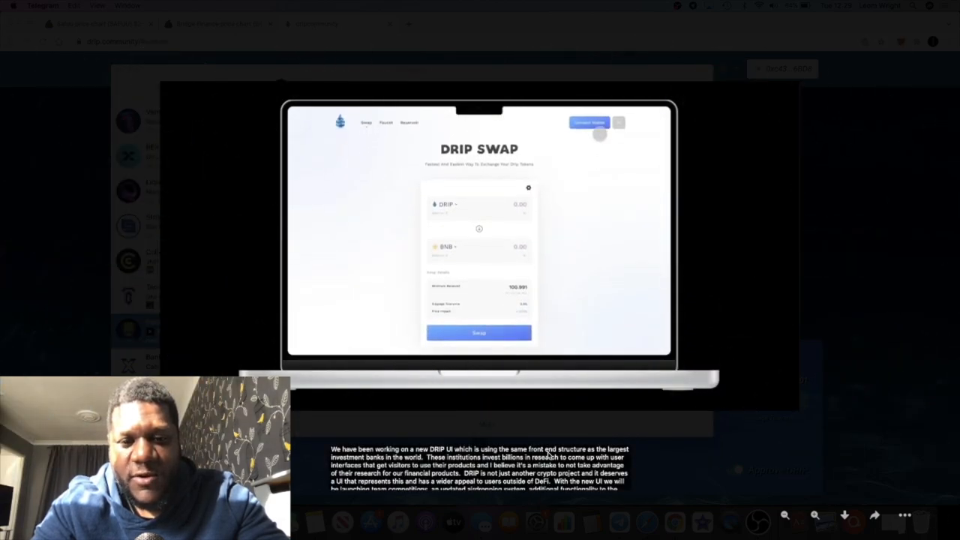
pyautogui.click(589, 123)
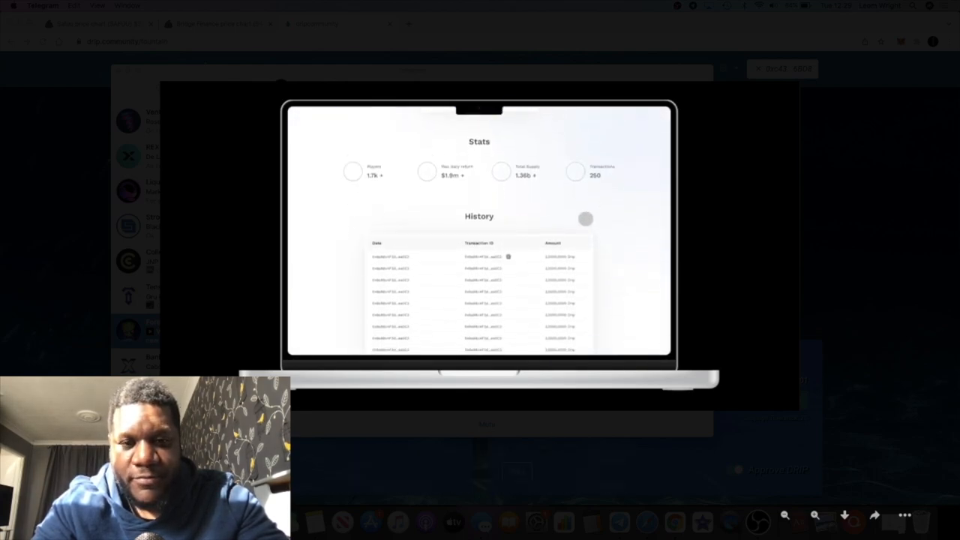
pyautogui.scroll(3)
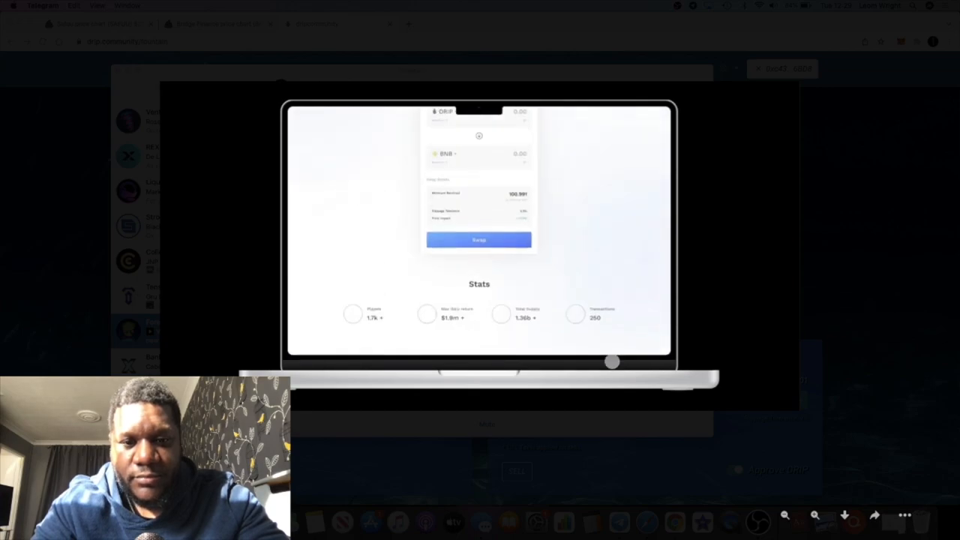
pyautogui.scroll(3)
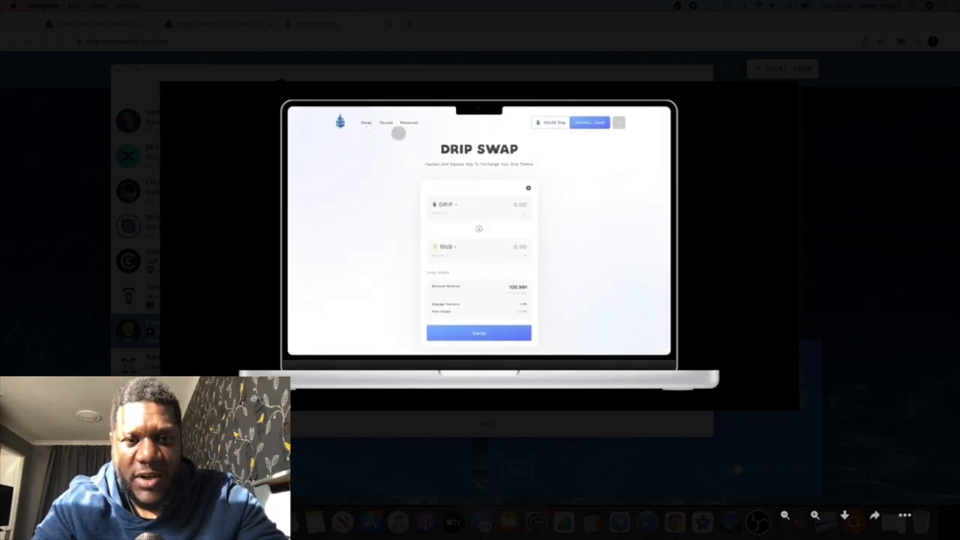
pyautogui.click(386, 123)
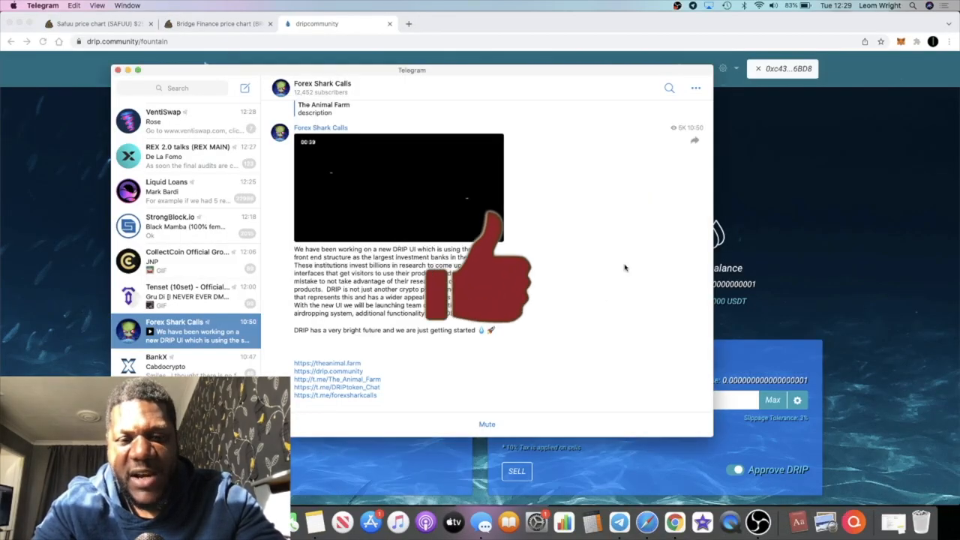
# Step: Show the Drip Network Faucet page with its available, deposits, claimed and team figures
pyautogui.scroll(3)
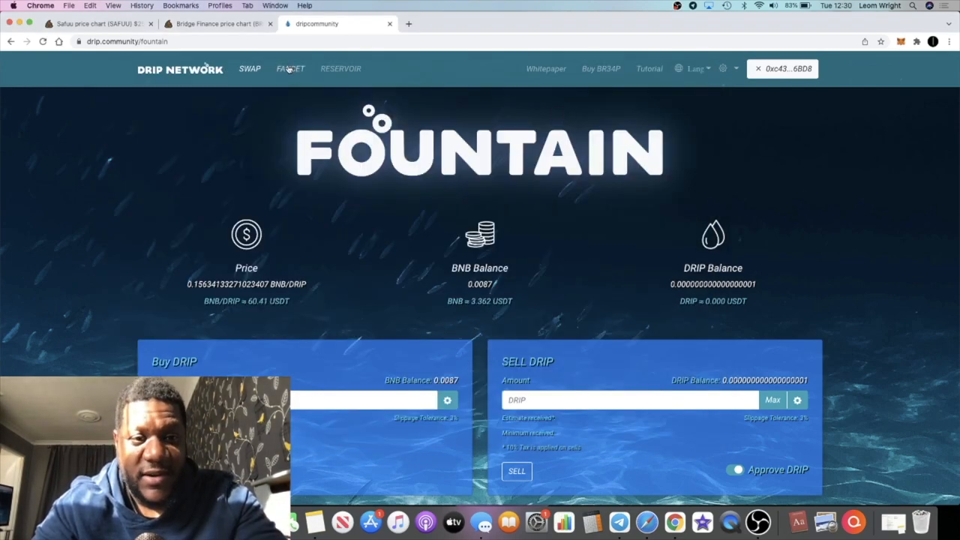
pyautogui.click(291, 69)
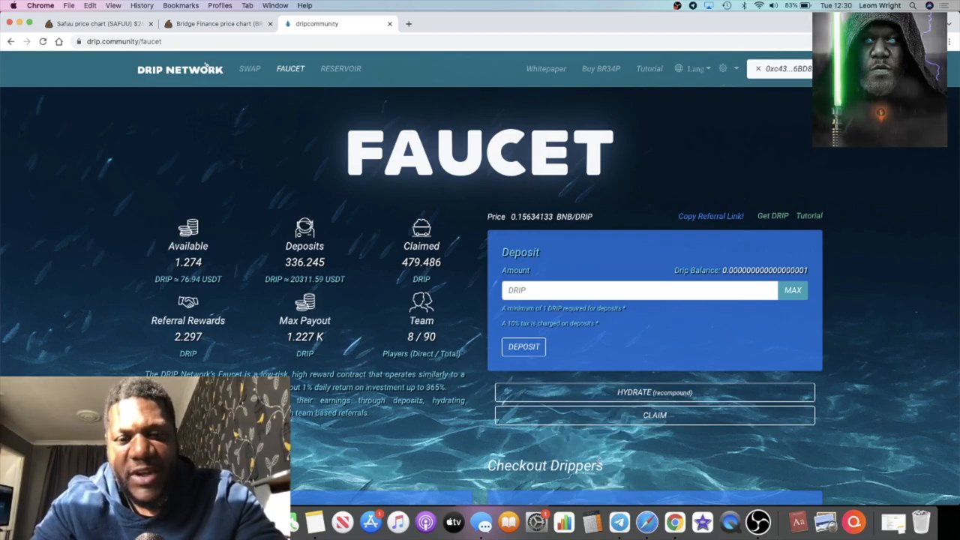
pyautogui.moveTo(619, 522)
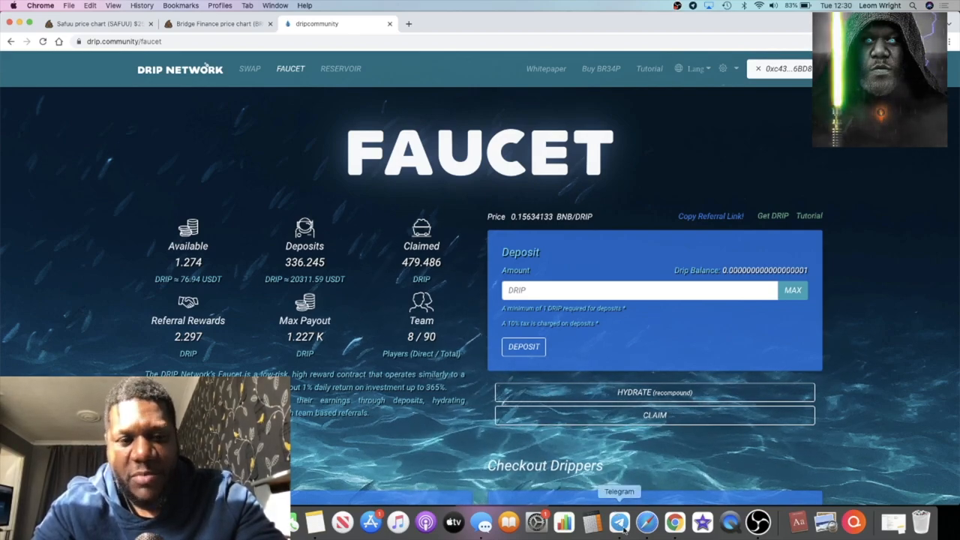
# Step: View the Telegram channel's Bridge Finance post, then hide Telegram to reveal the Faucet's 1.275 DRIP available
pyautogui.click(618, 522)
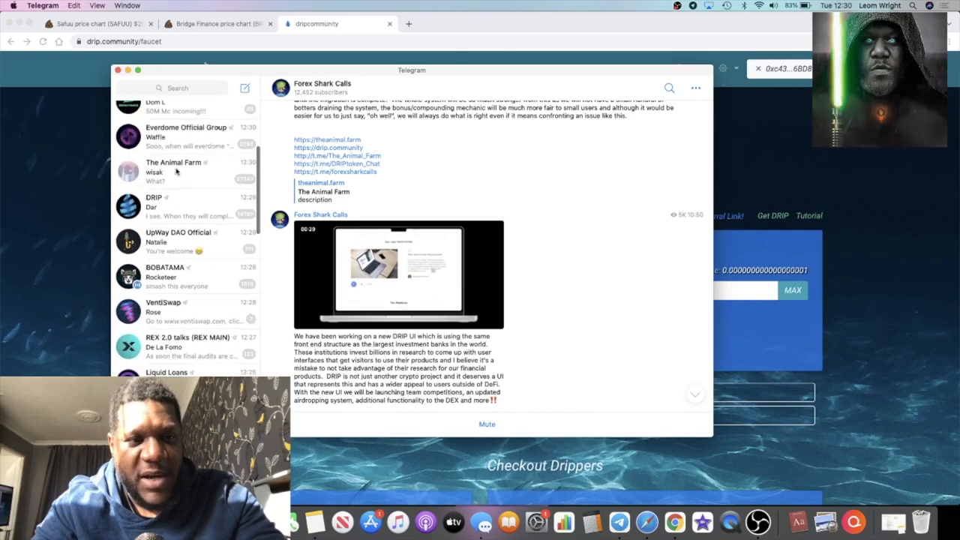
pyautogui.scroll(3)
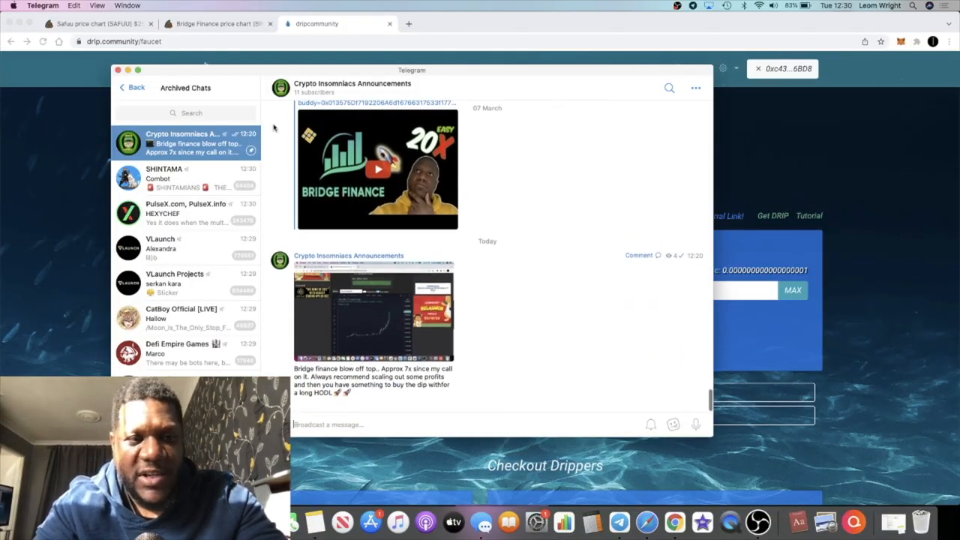
pyautogui.click(134, 87)
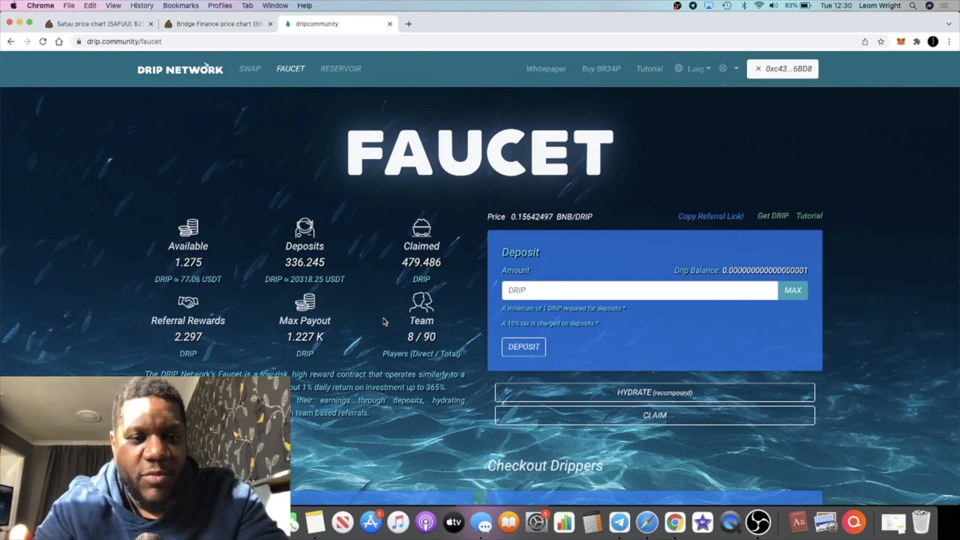
pyautogui.moveTo(438, 287)
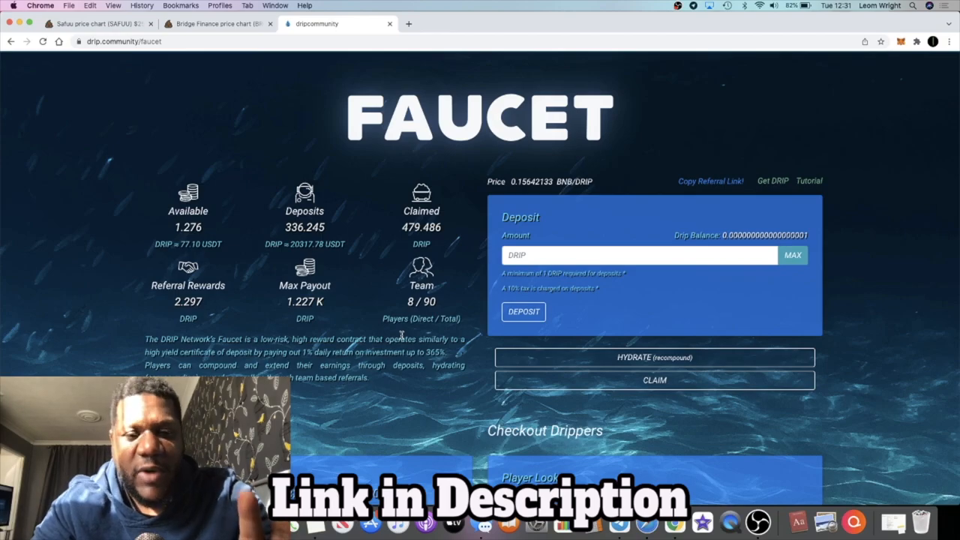
pyautogui.scroll(-3)
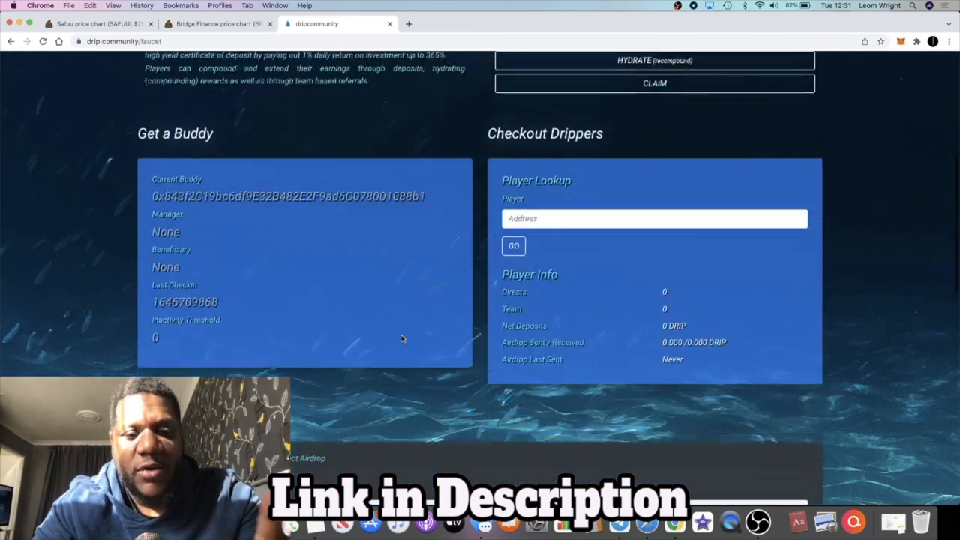
pyautogui.scroll(-3)
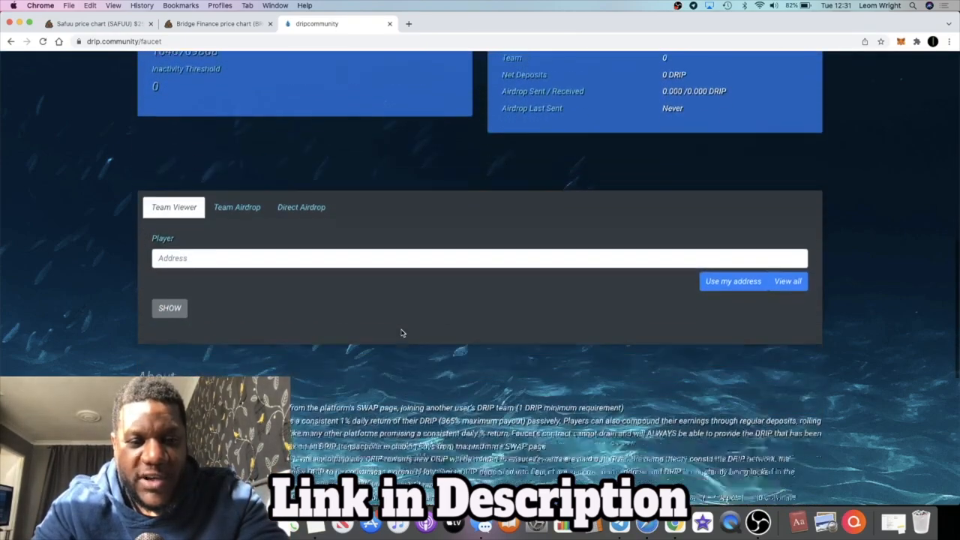
pyautogui.scroll(3)
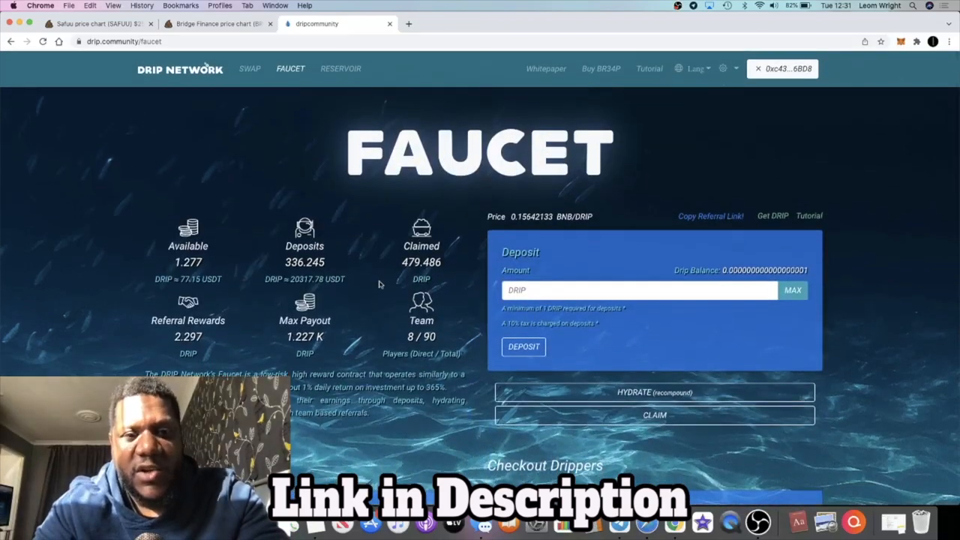
pyautogui.click(250, 69)
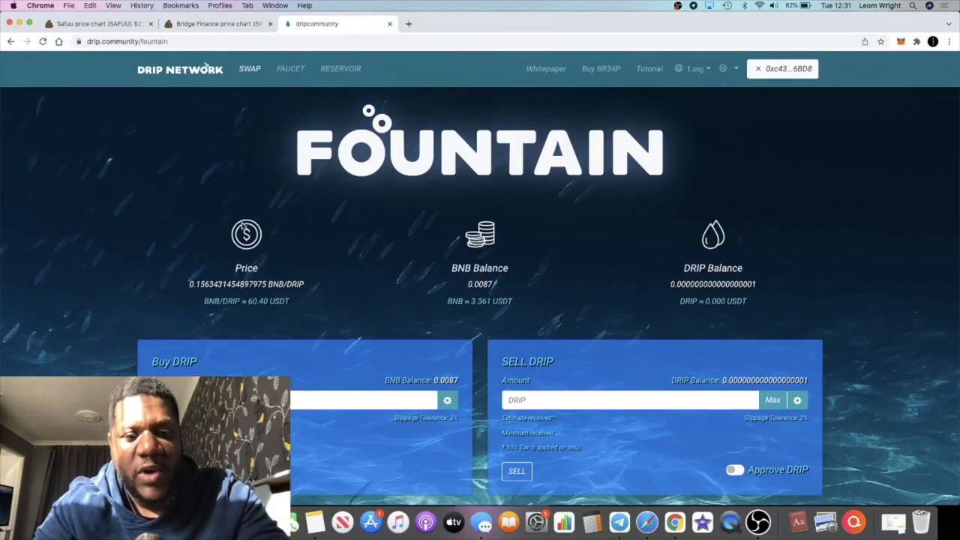
pyautogui.moveTo(348, 262)
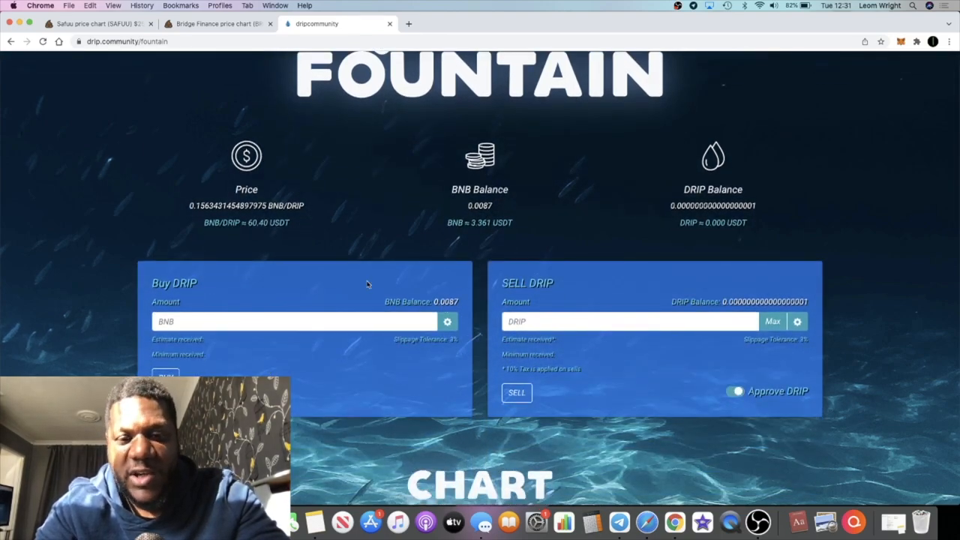
pyautogui.moveTo(309, 336)
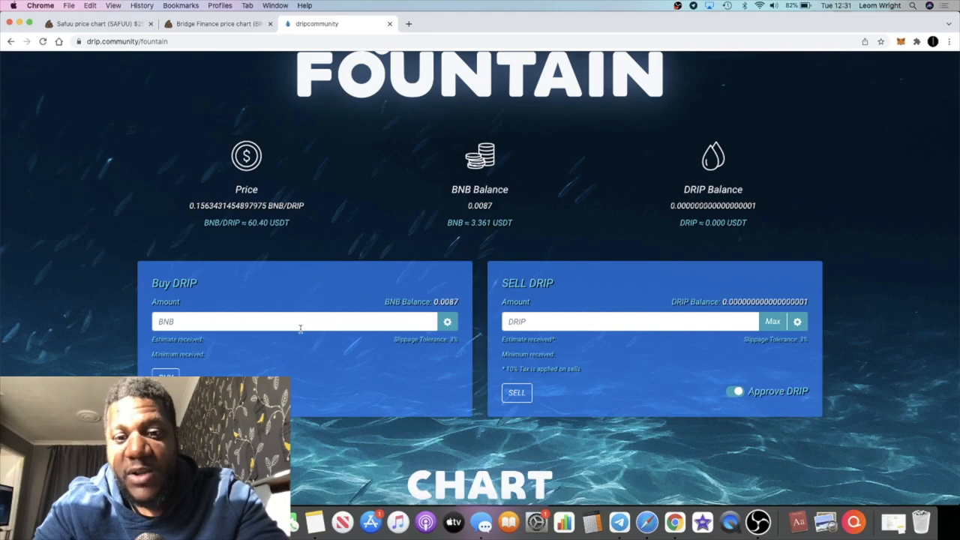
pyautogui.moveTo(285, 299)
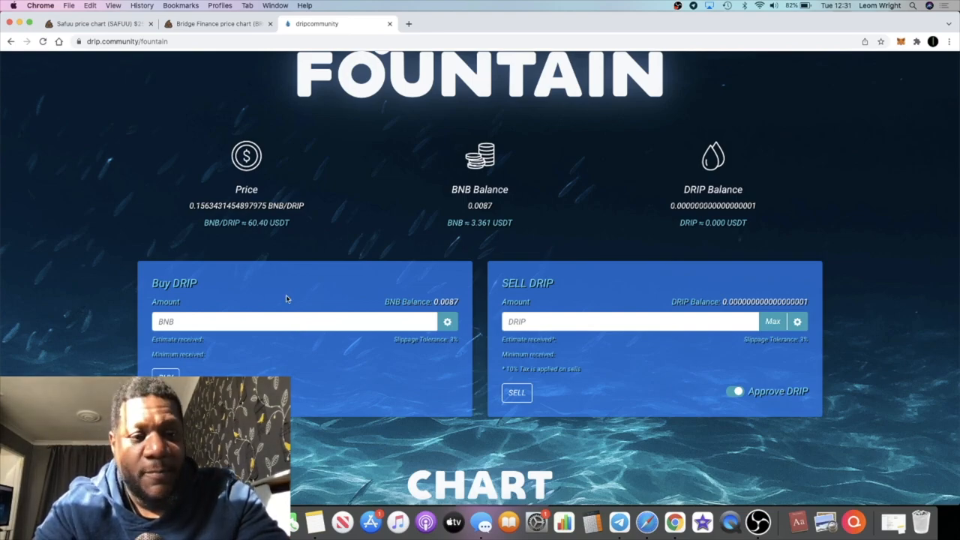
pyautogui.scroll(3)
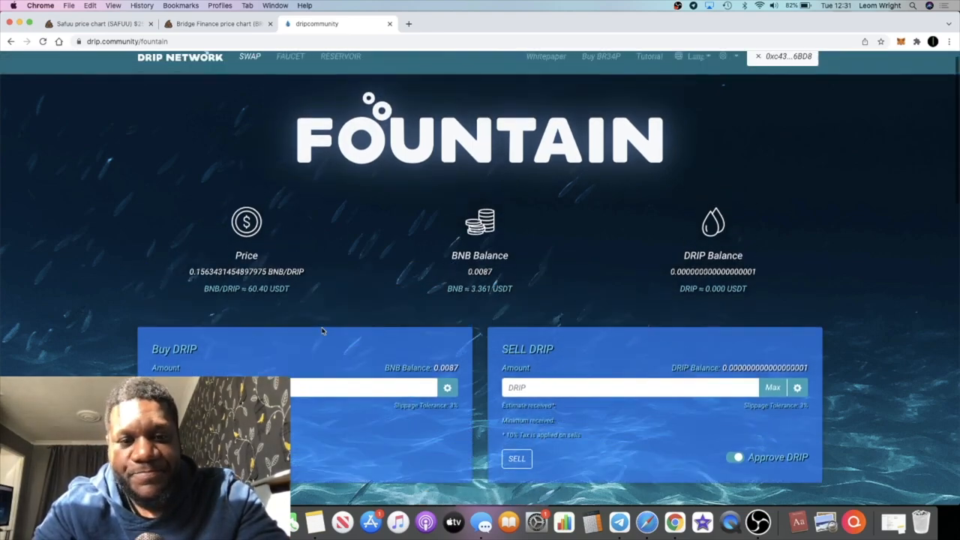
pyautogui.click(291, 57)
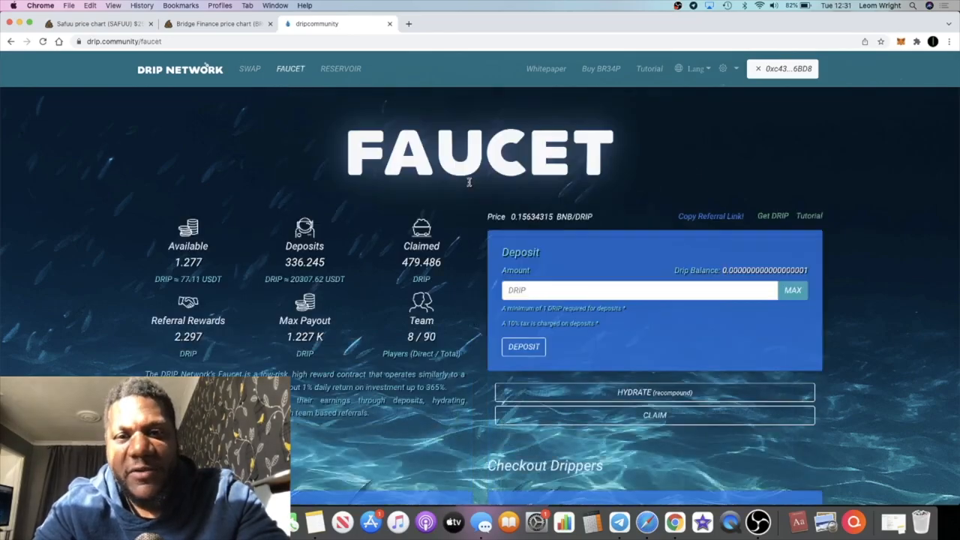
pyautogui.scroll(-3)
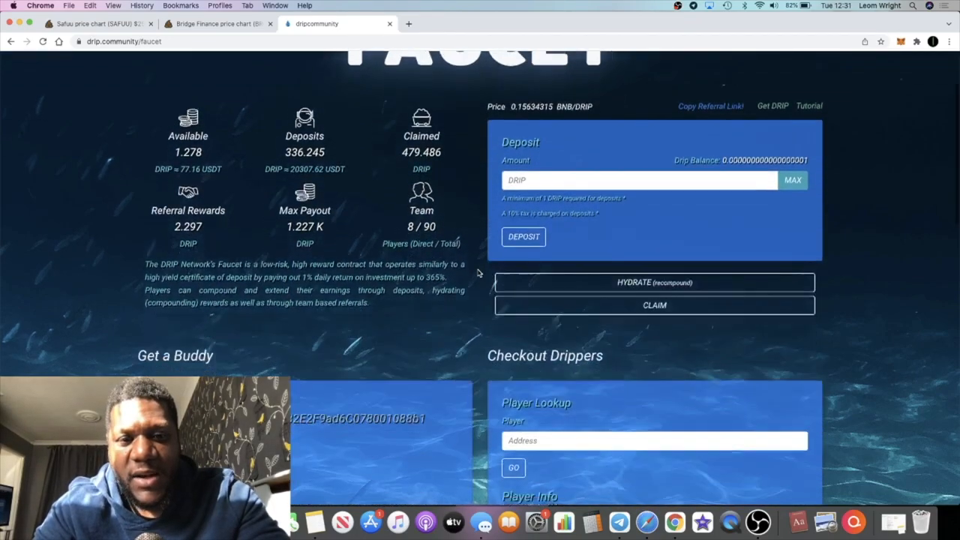
pyautogui.scroll(-3)
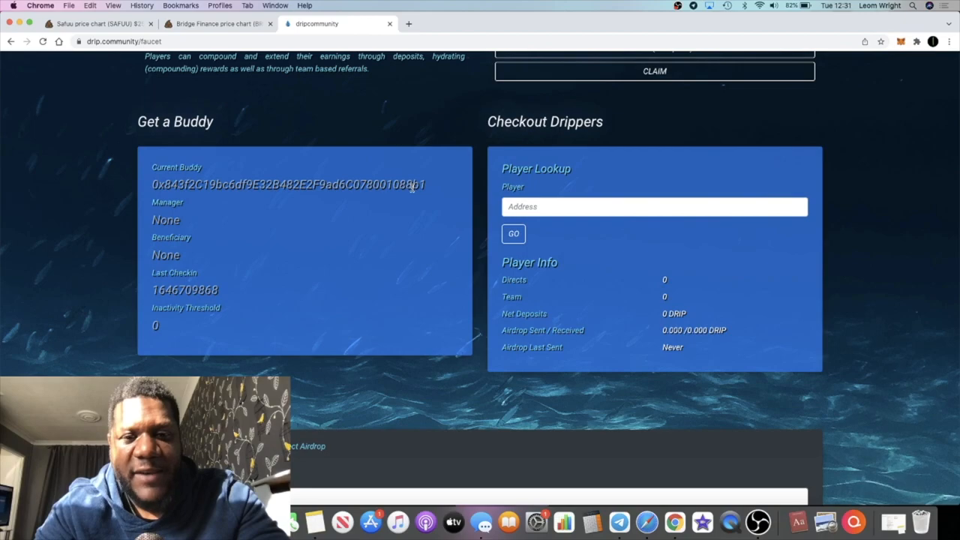
pyautogui.moveTo(349, 216)
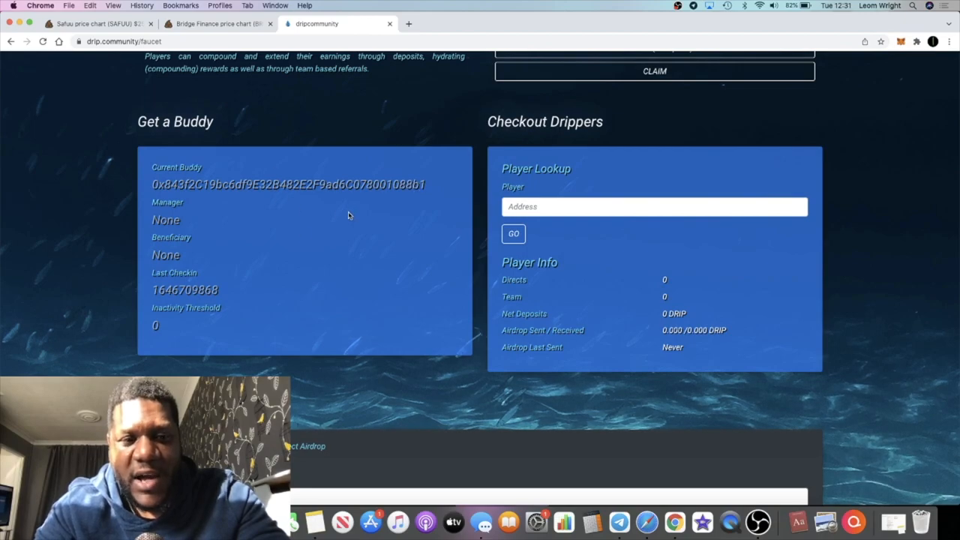
pyautogui.moveTo(351, 228)
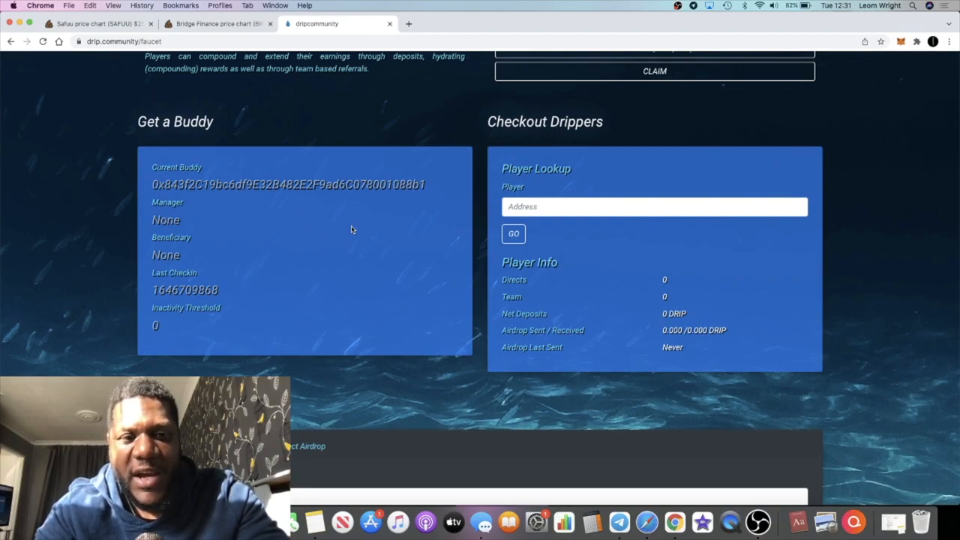
pyautogui.scroll(3)
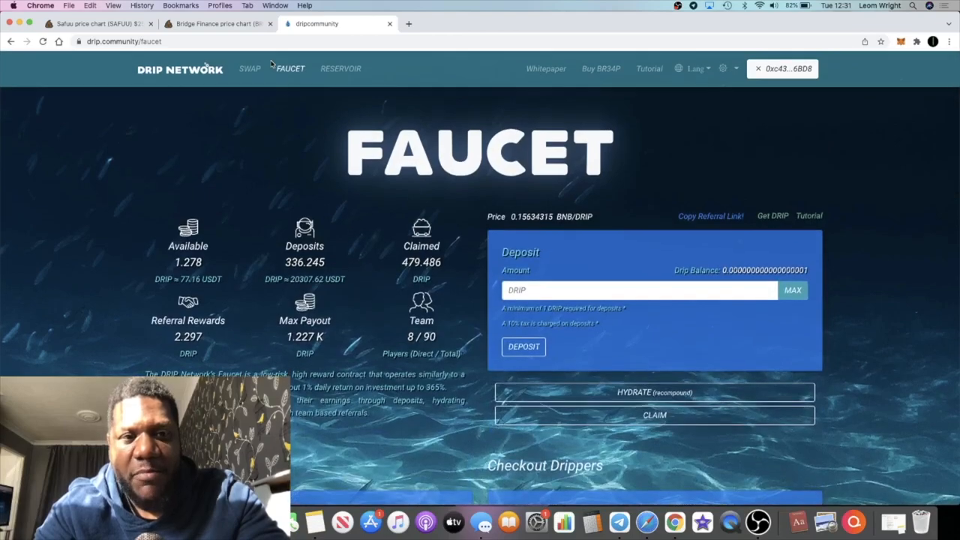
pyautogui.scroll(-3)
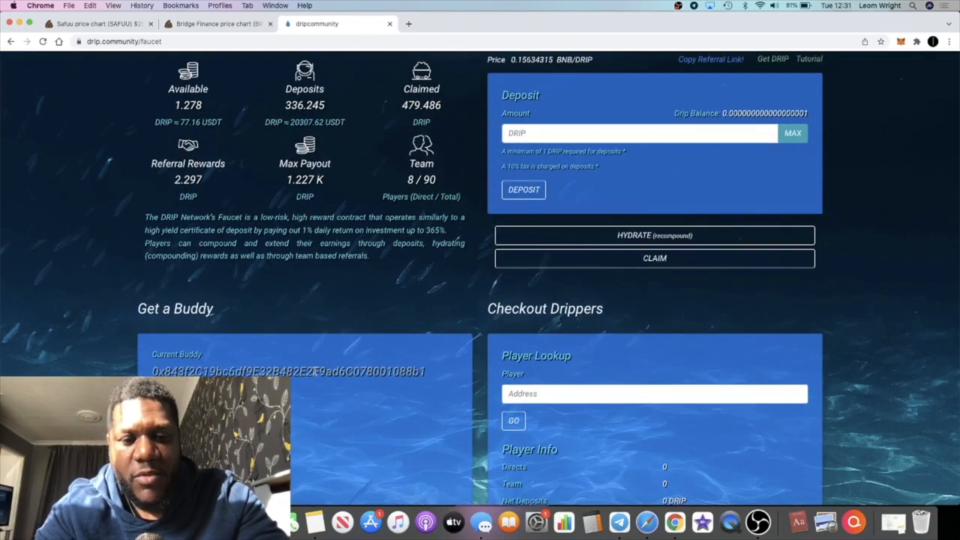
pyautogui.moveTo(306, 352)
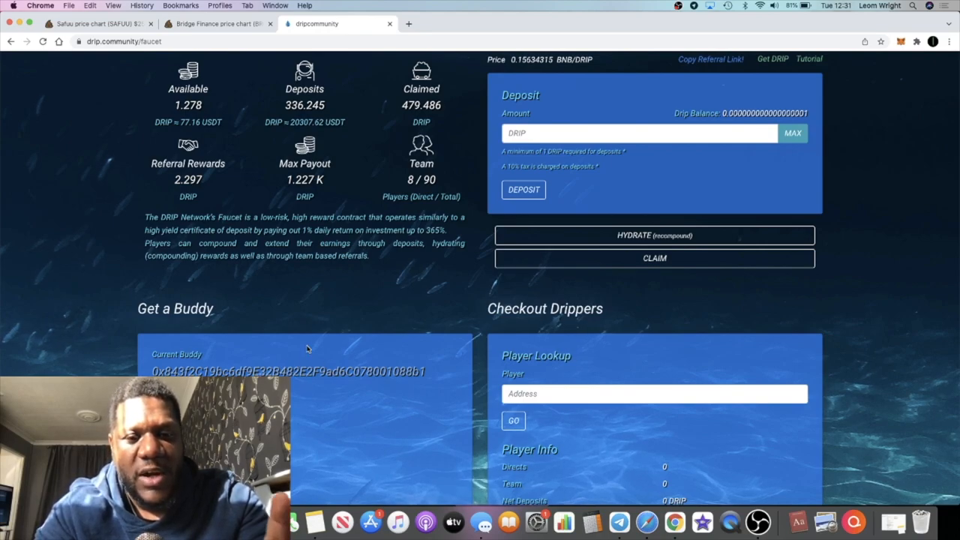
pyautogui.scroll(-3)
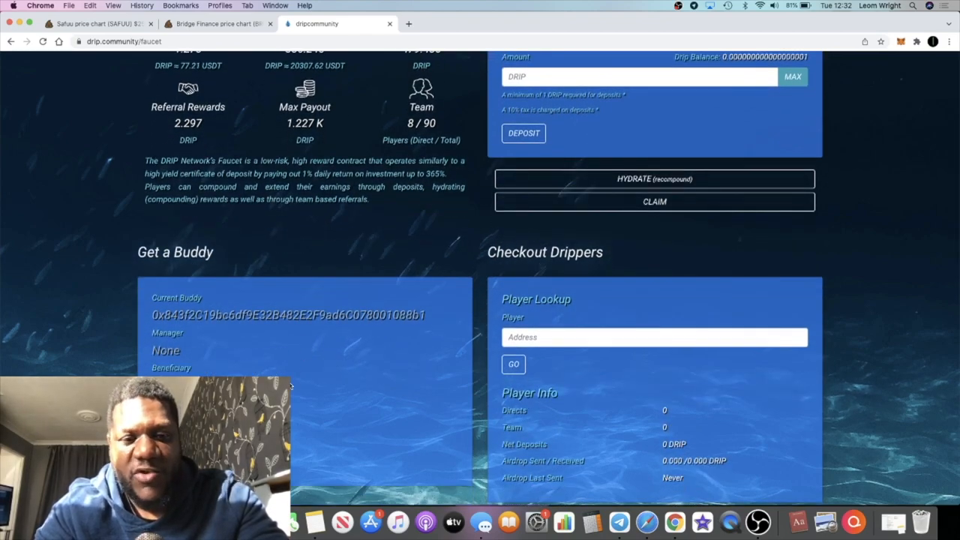
pyautogui.moveTo(300, 345)
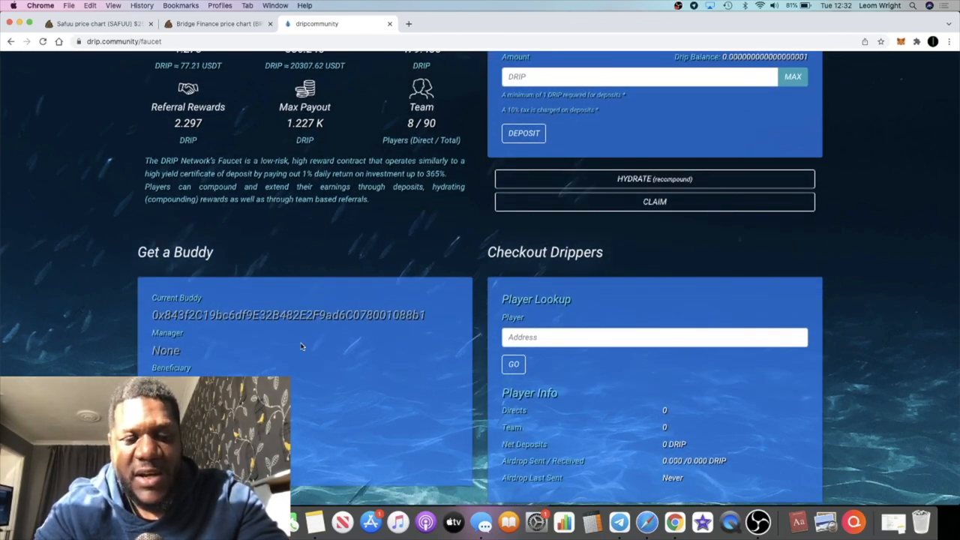
pyautogui.moveTo(412, 293)
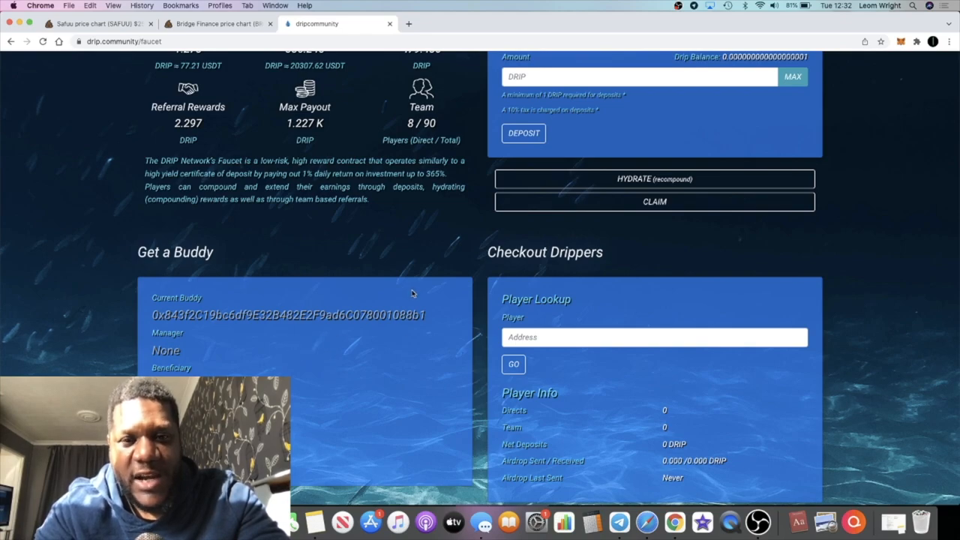
pyautogui.scroll(3)
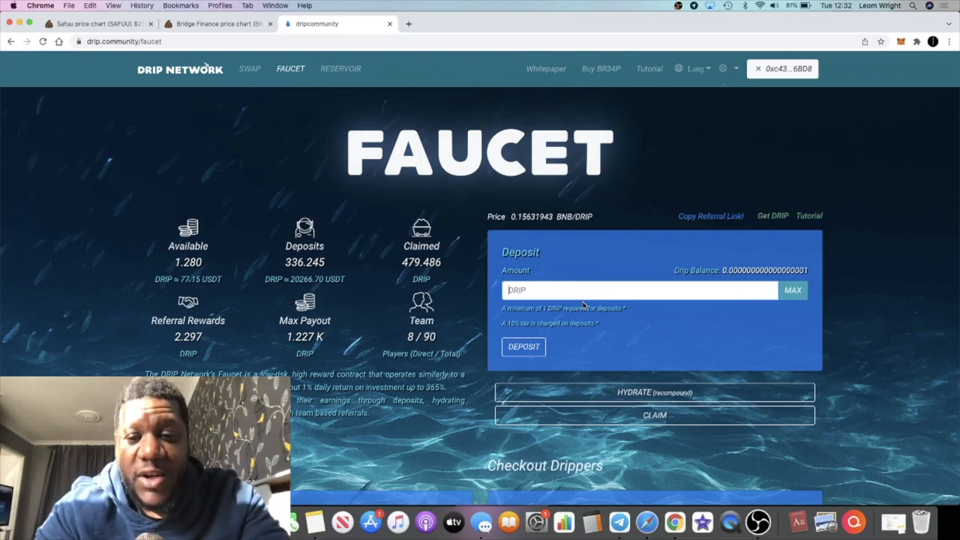
pyautogui.scroll(-3)
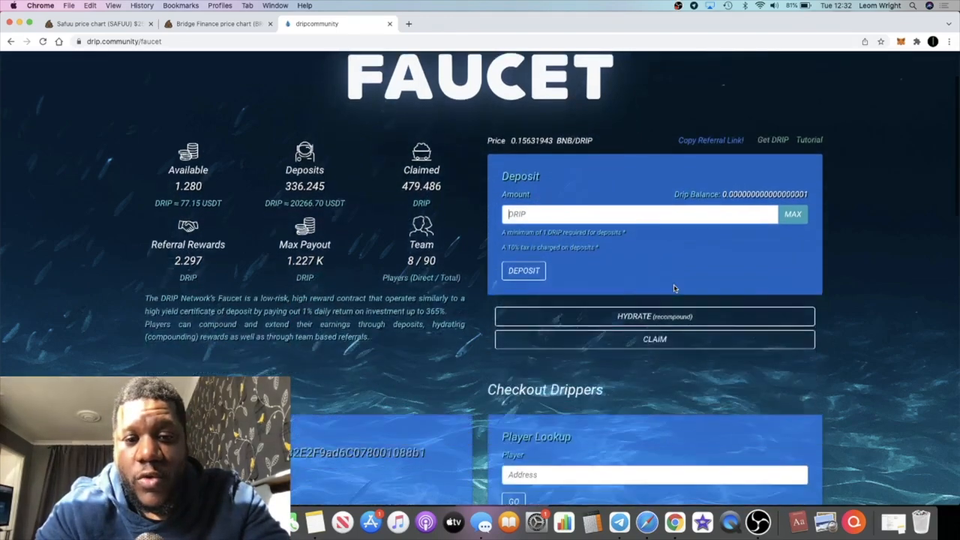
pyautogui.scroll(-3)
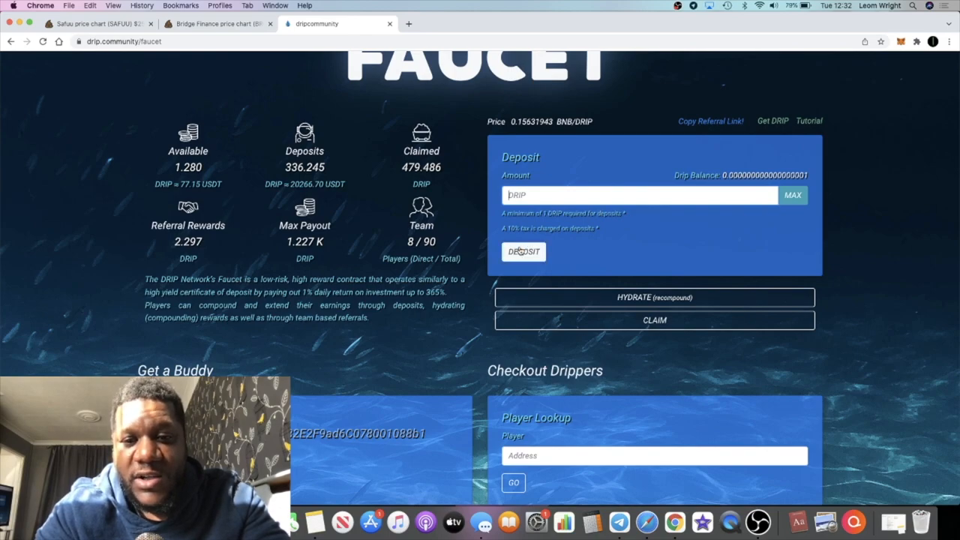
pyautogui.scroll(3)
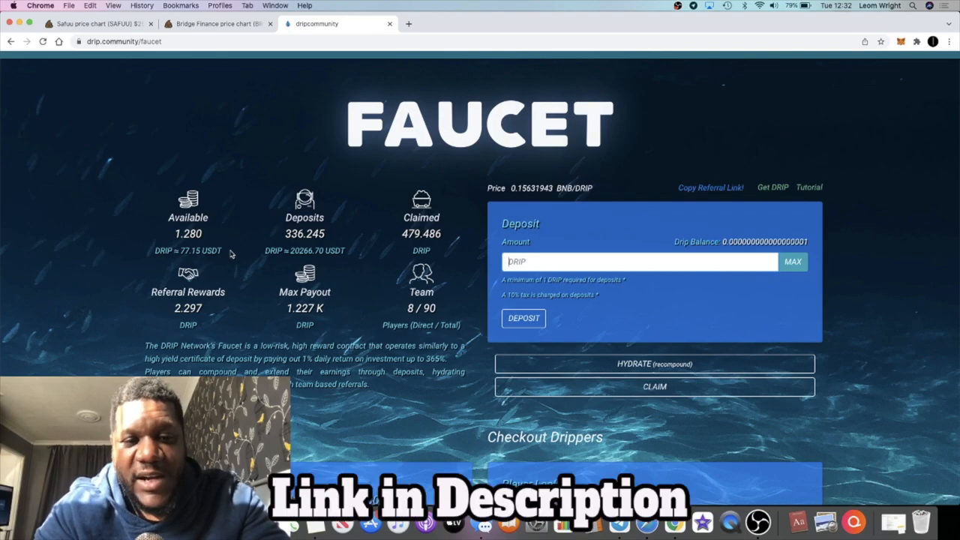
pyautogui.moveTo(344, 324)
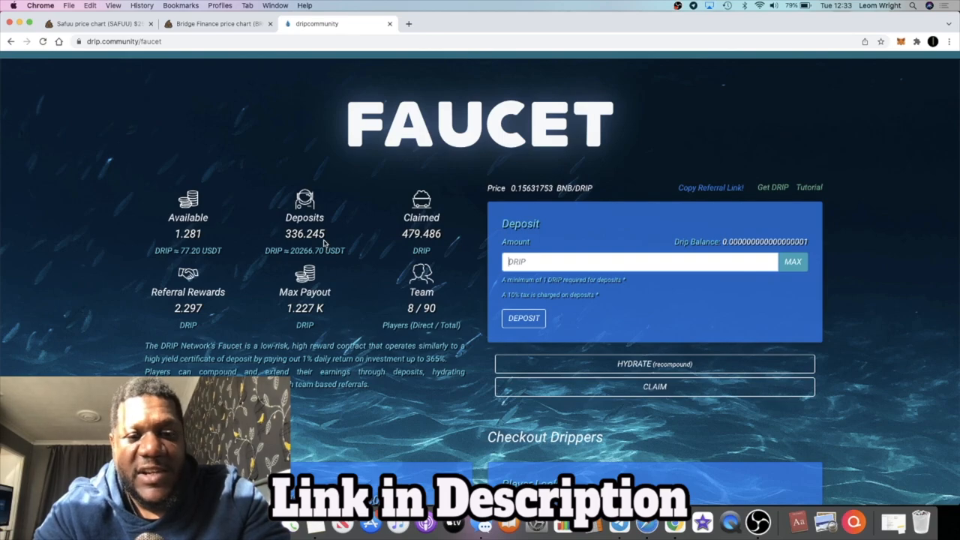
pyautogui.moveTo(345, 302)
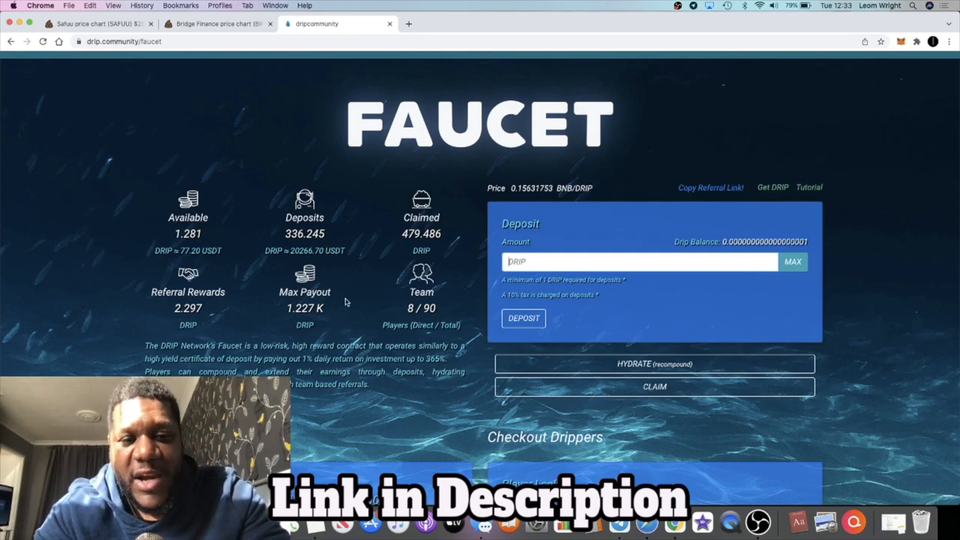
pyautogui.moveTo(359, 258)
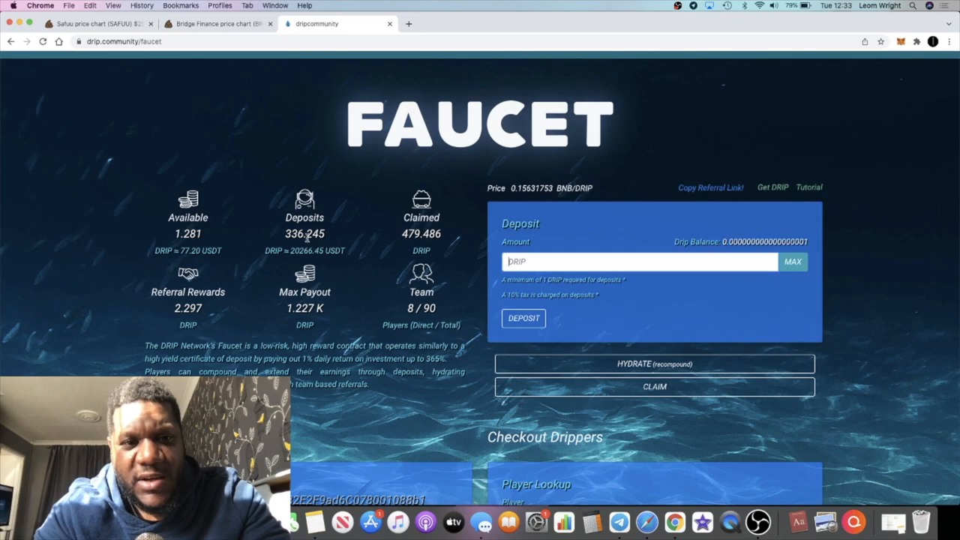
pyautogui.moveTo(246, 261)
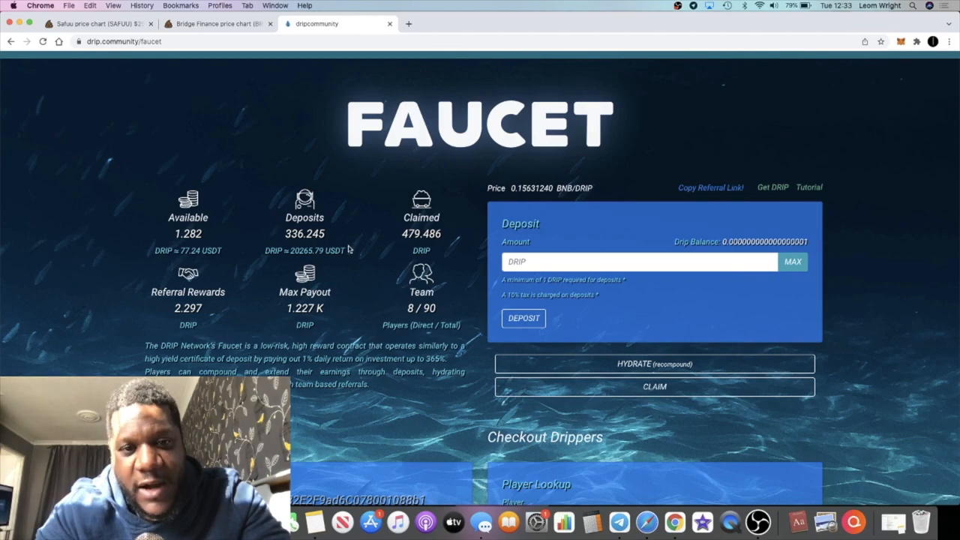
pyautogui.moveTo(292, 262)
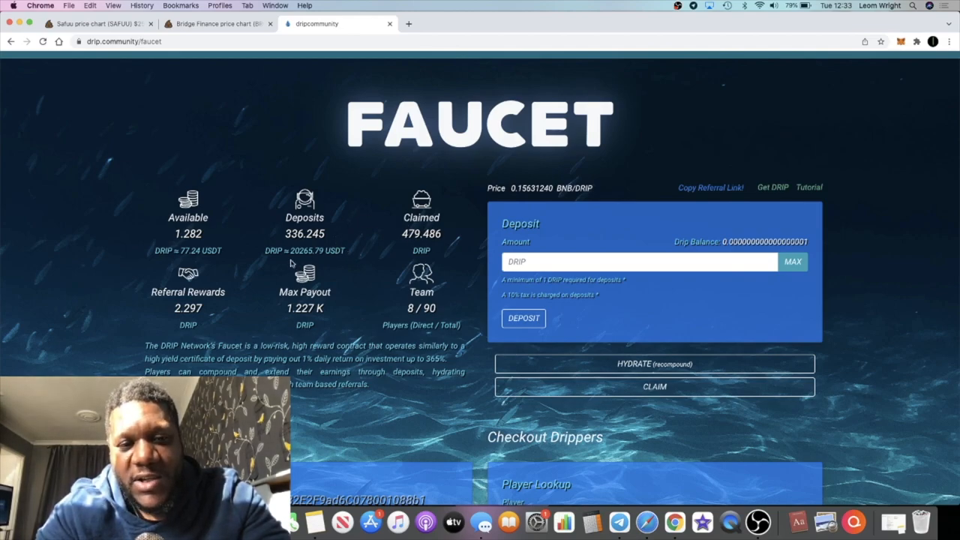
pyautogui.moveTo(369, 207)
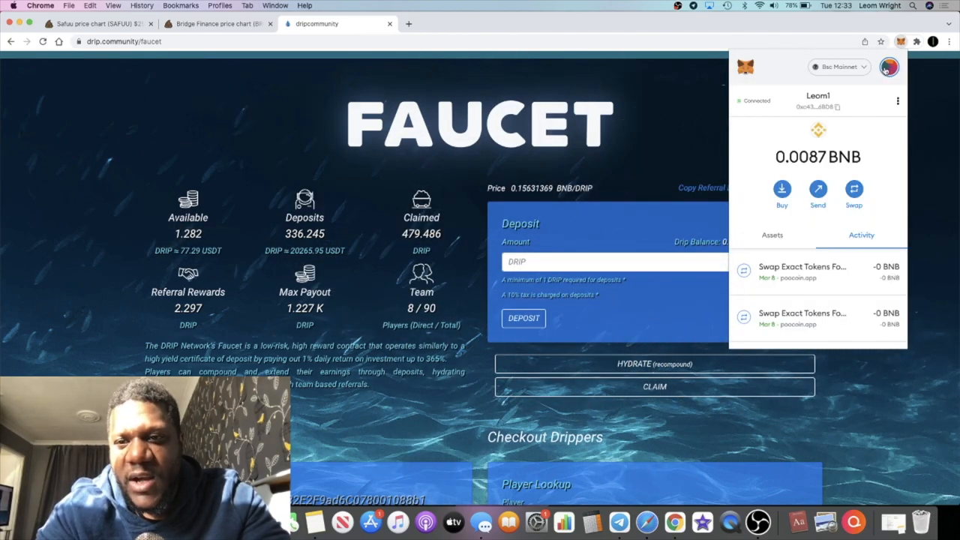
# Step: Connect the second wallet account and highlight its 163.736 DRIP deposits on the Faucet page
pyautogui.click(890, 66)
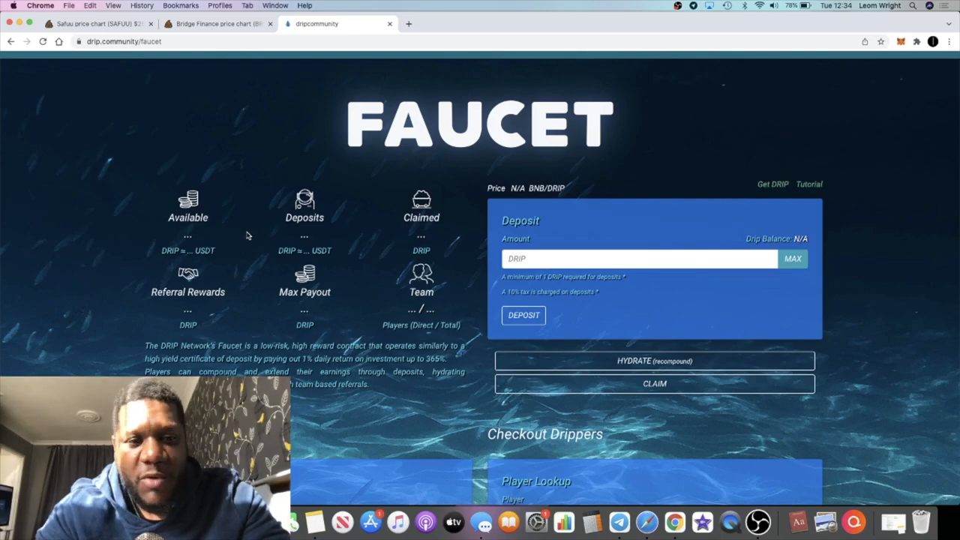
pyautogui.scroll(3)
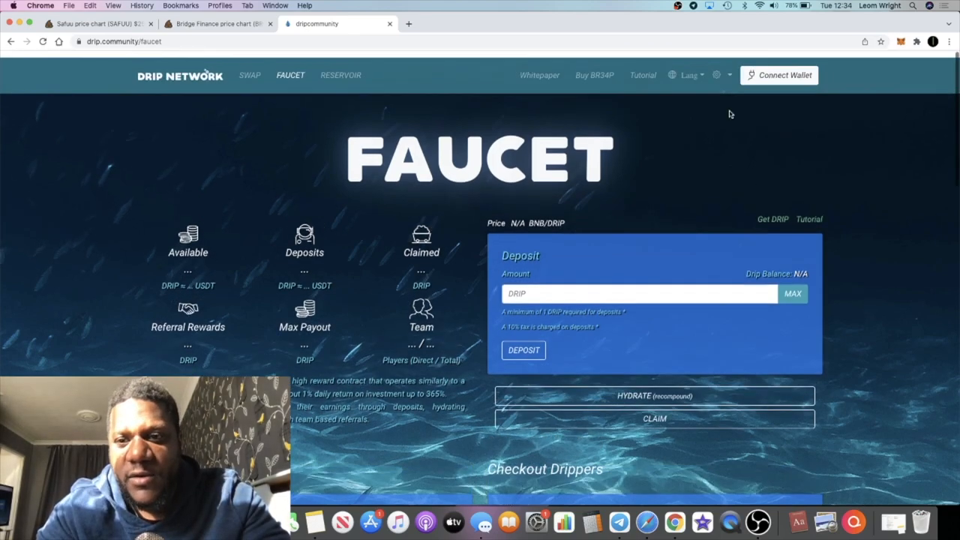
pyautogui.click(780, 75)
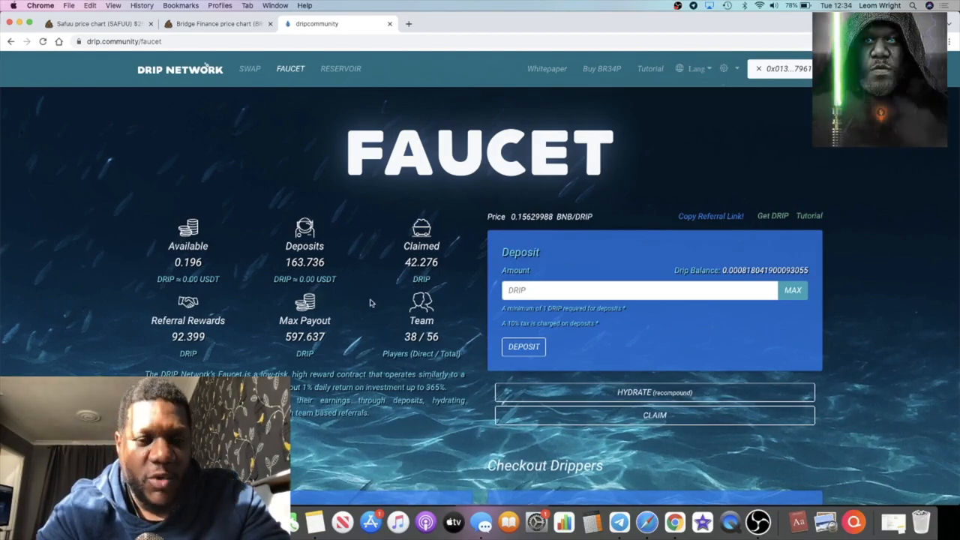
pyautogui.moveTo(307, 258)
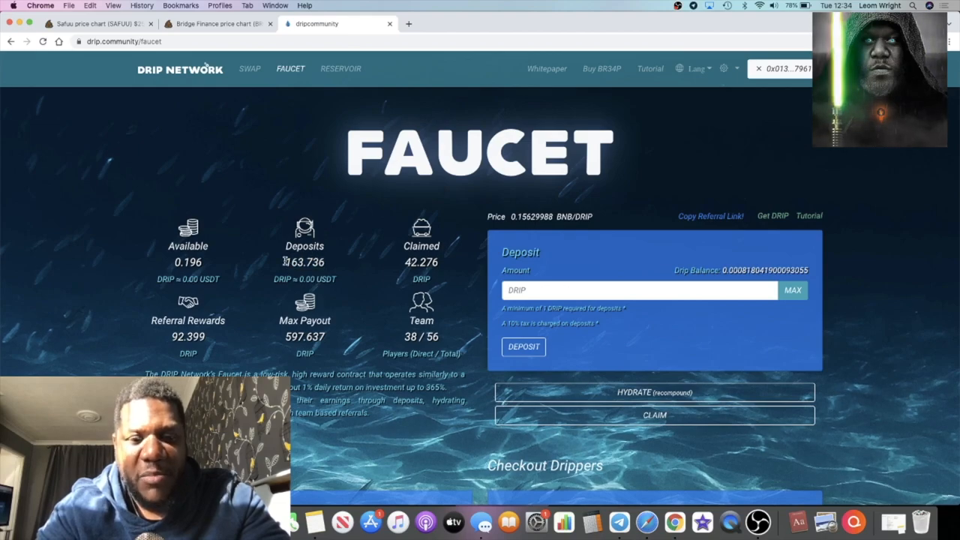
pyautogui.doubleClick(187, 336)
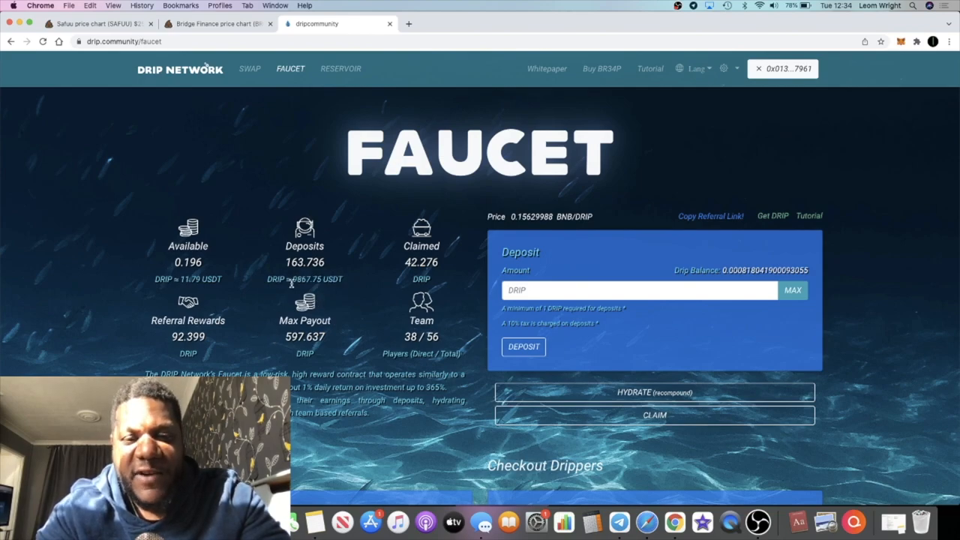
pyautogui.moveTo(345, 267)
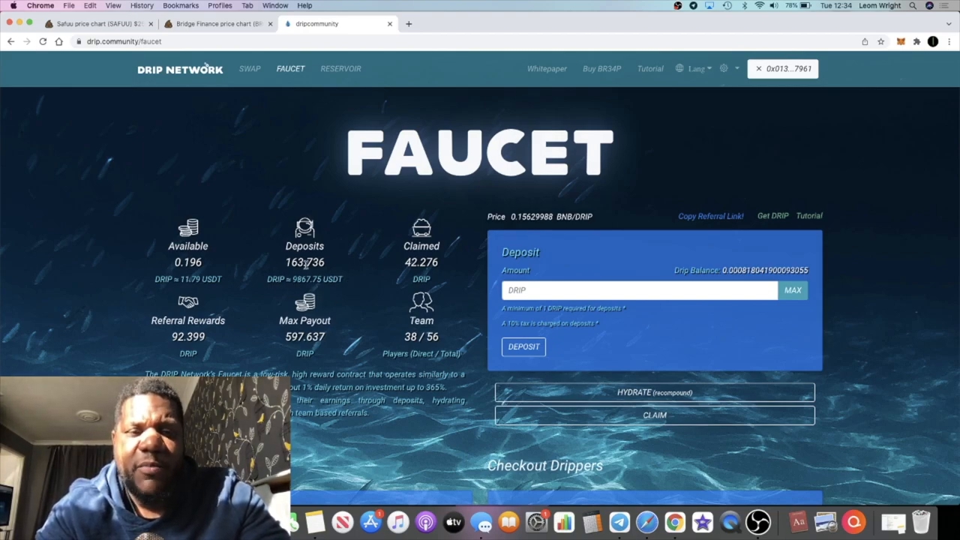
pyautogui.moveTo(342, 289)
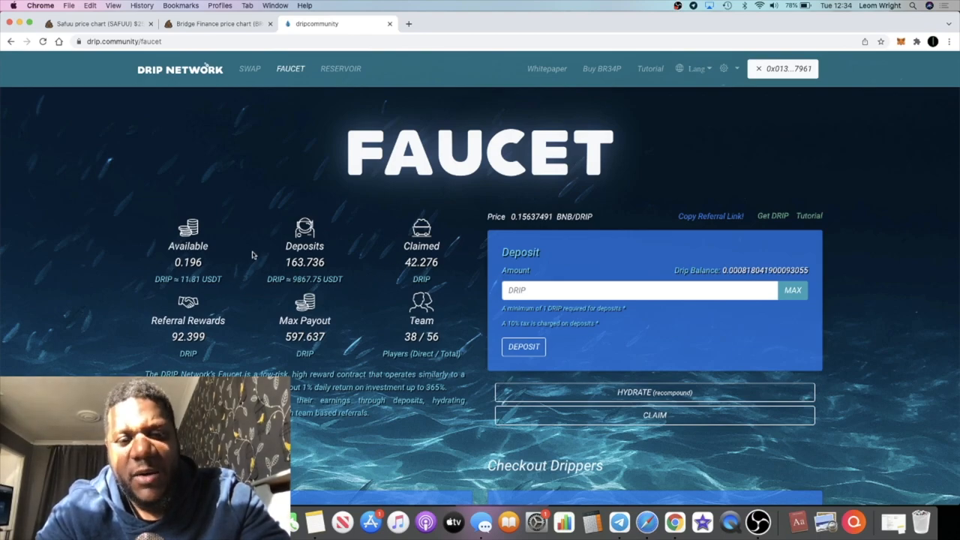
pyautogui.moveTo(342, 270)
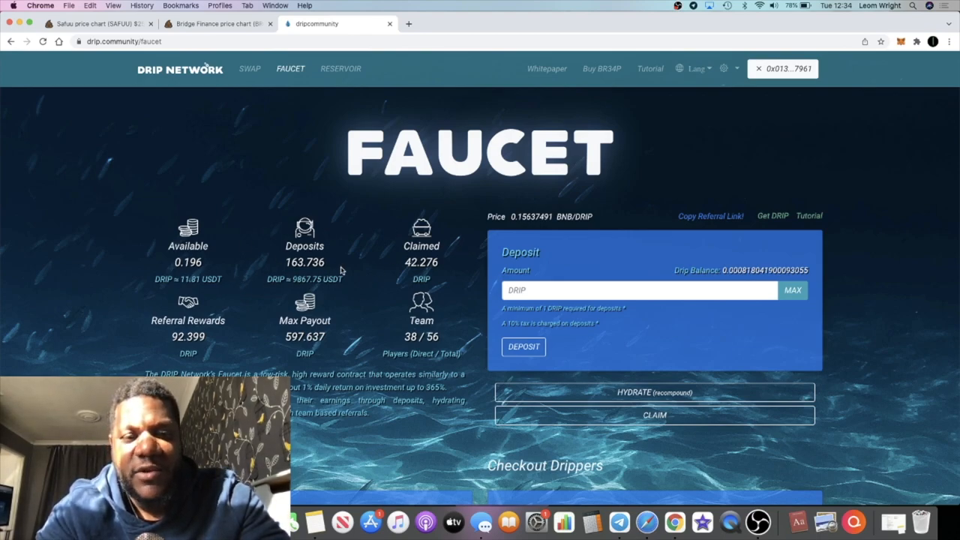
pyautogui.moveTo(354, 291)
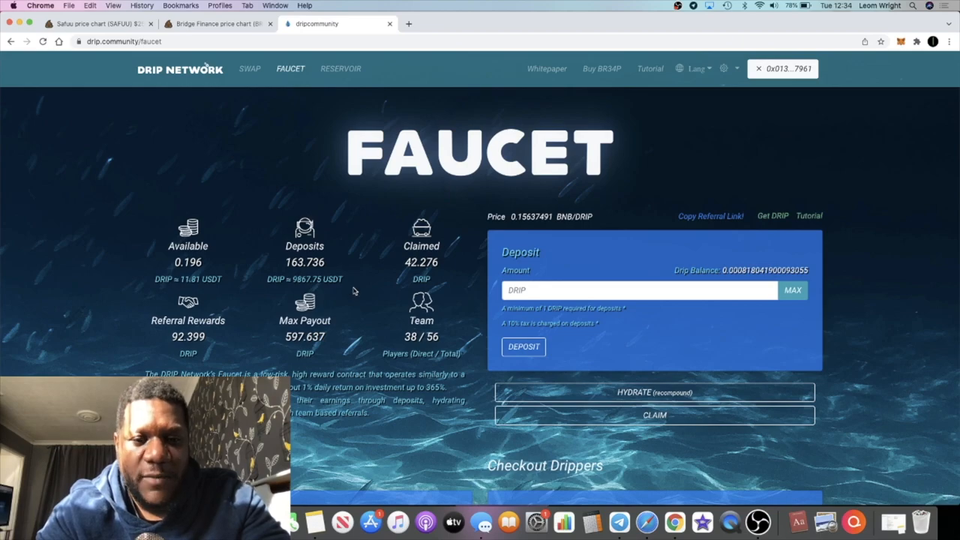
pyautogui.moveTo(711, 372)
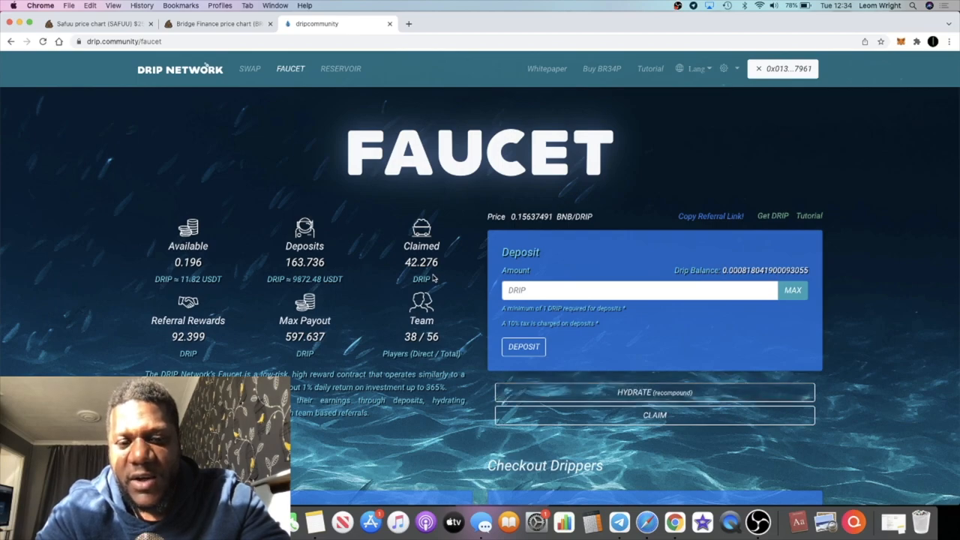
pyautogui.moveTo(307, 258)
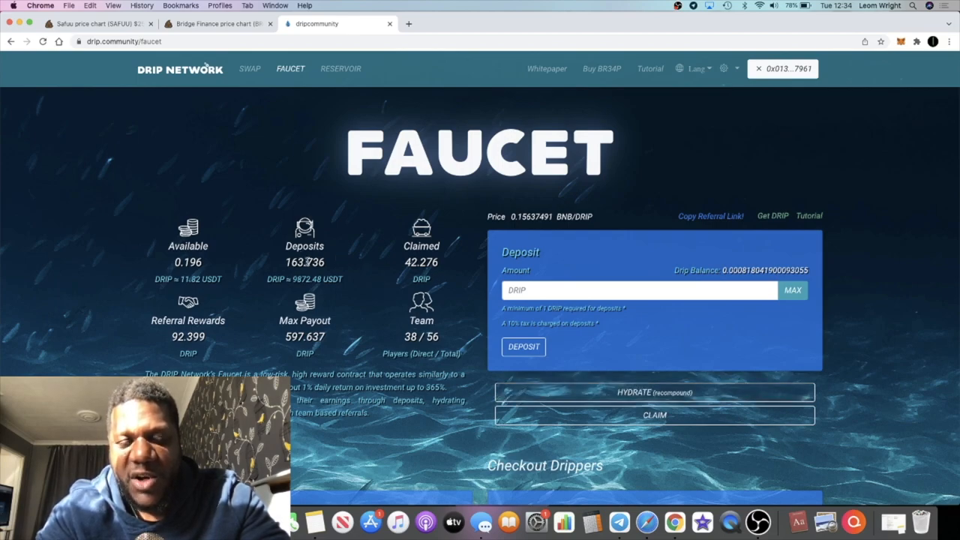
pyautogui.doubleClick(420, 261)
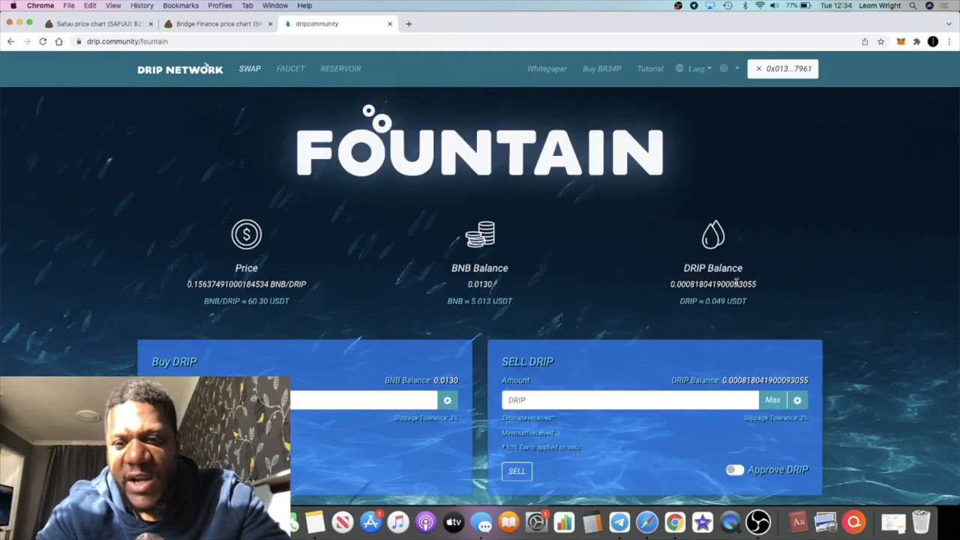
pyautogui.moveTo(319, 95)
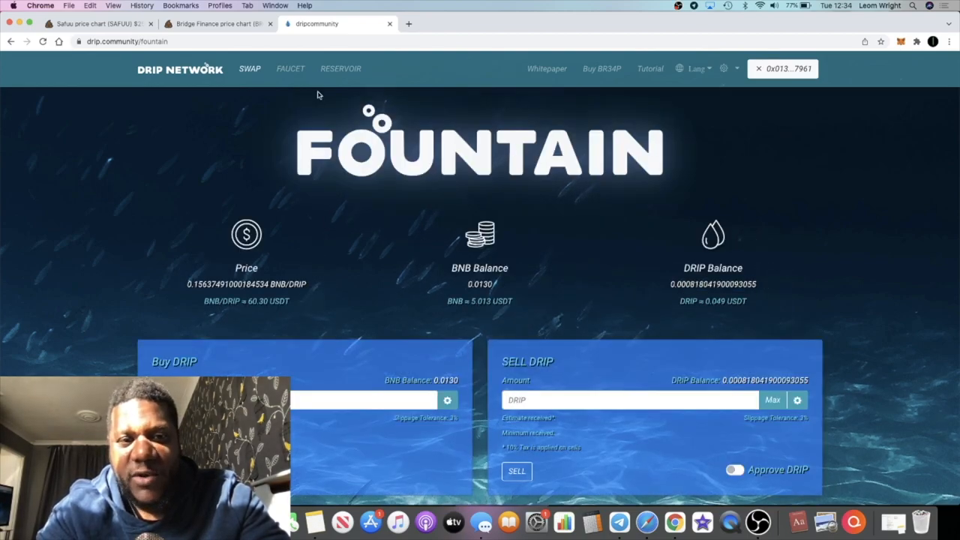
# Step: Return to the Faucet page, review the Get a Buddy section, then bring Telegram forward
pyautogui.click(292, 69)
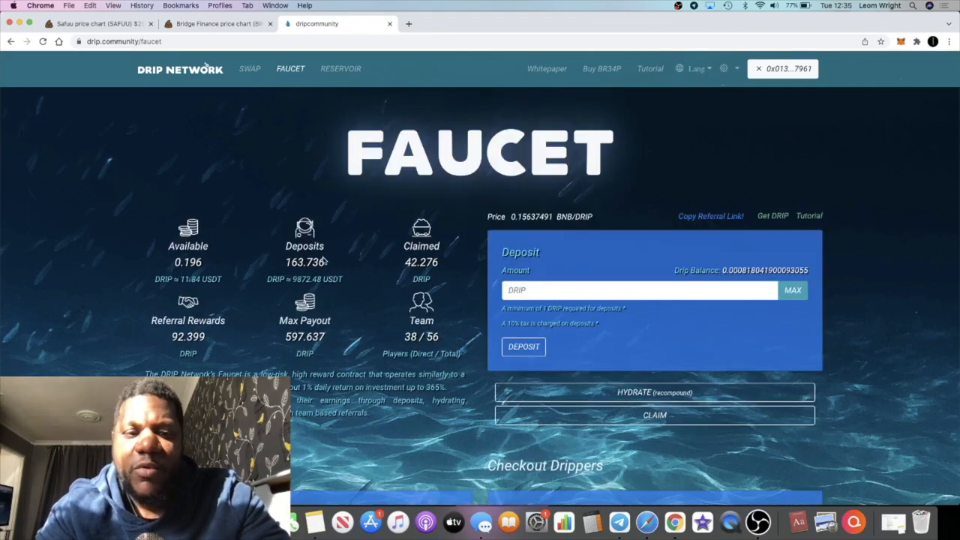
pyautogui.moveTo(369, 300)
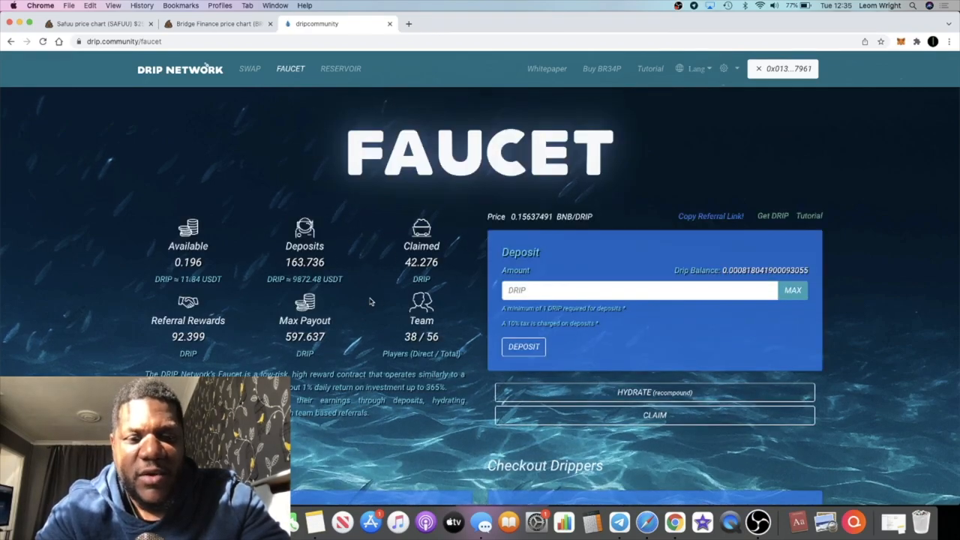
pyautogui.scroll(-3)
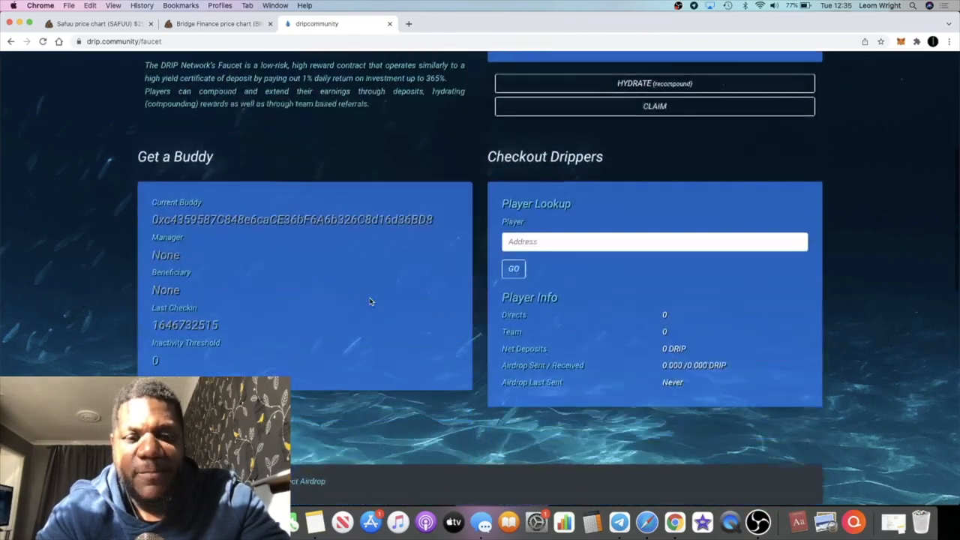
pyautogui.scroll(3)
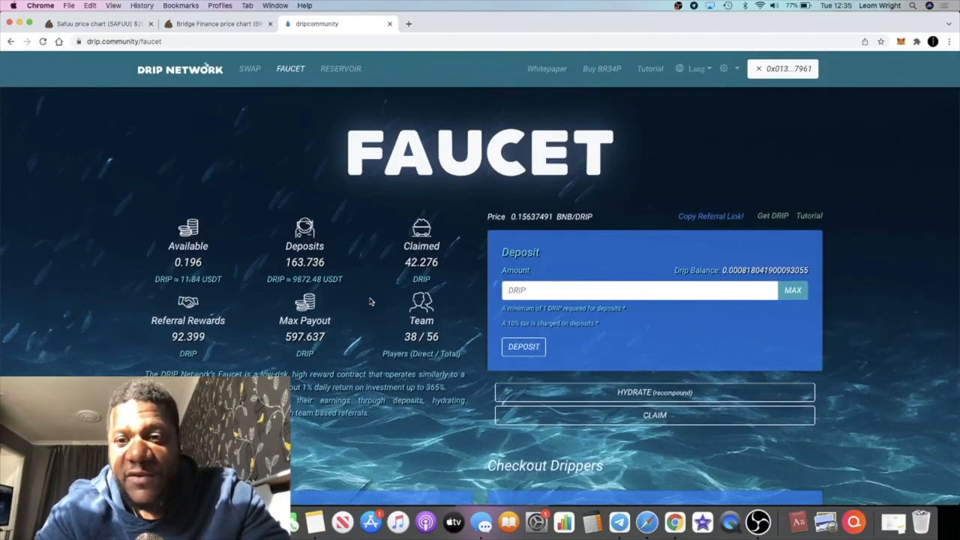
pyautogui.click(618, 523)
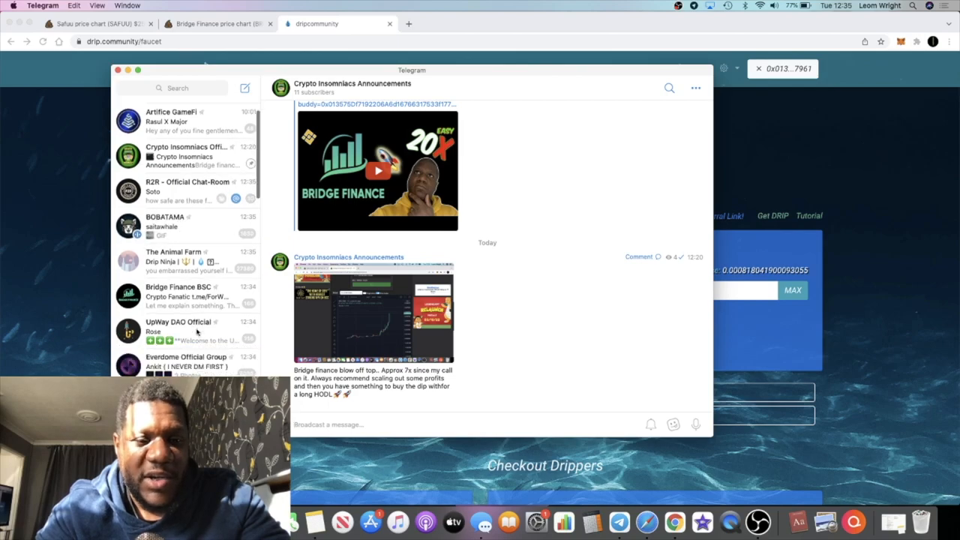
# Step: Read the Forex Shark Calls post about the DRIP Network redesign in Telegram
pyautogui.scroll(-3)
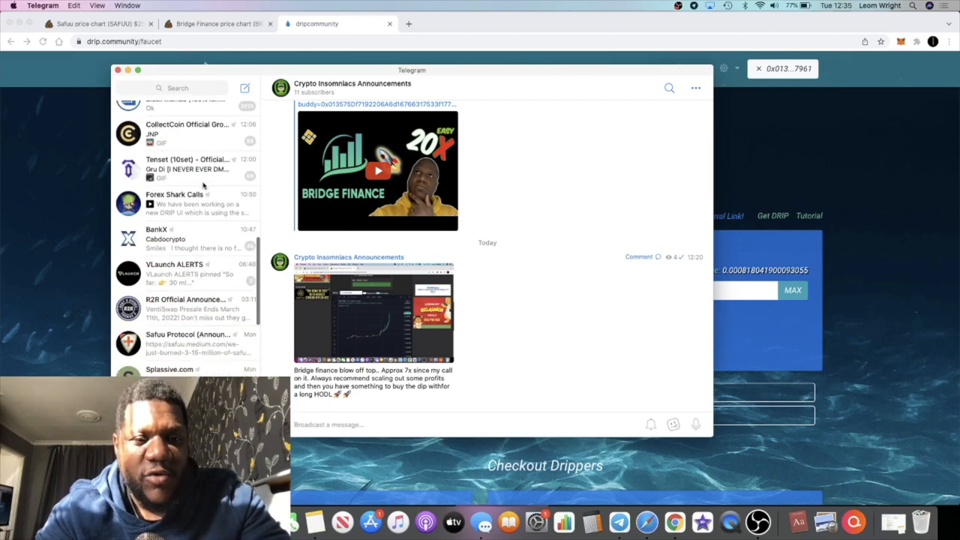
pyautogui.click(187, 202)
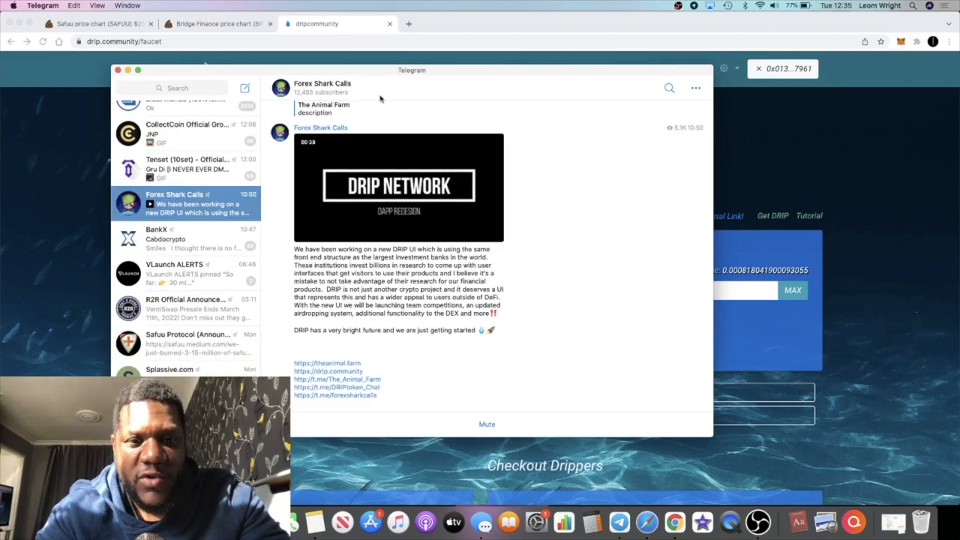
pyautogui.click(399, 188)
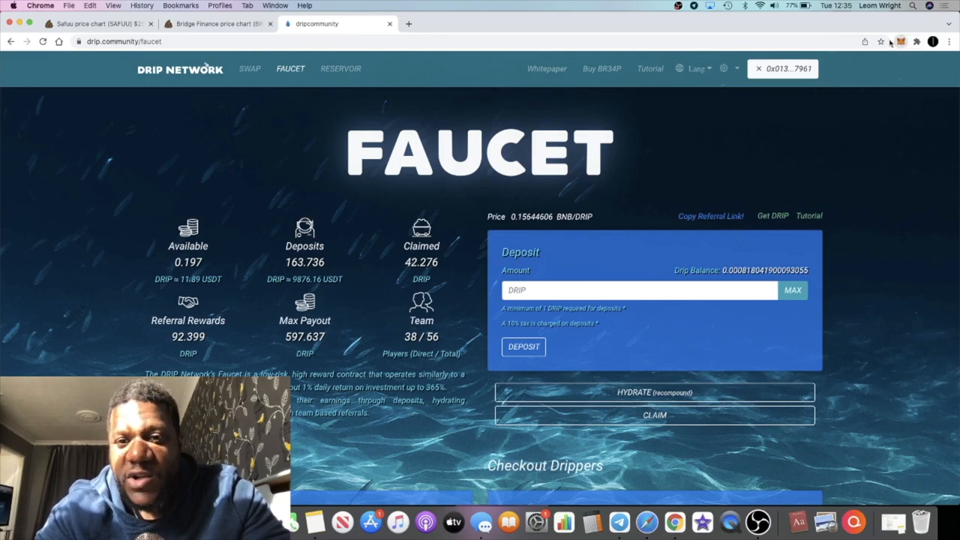
# Step: Disconnect the second wallet and connect a different account on the Faucet page
pyautogui.click(900, 42)
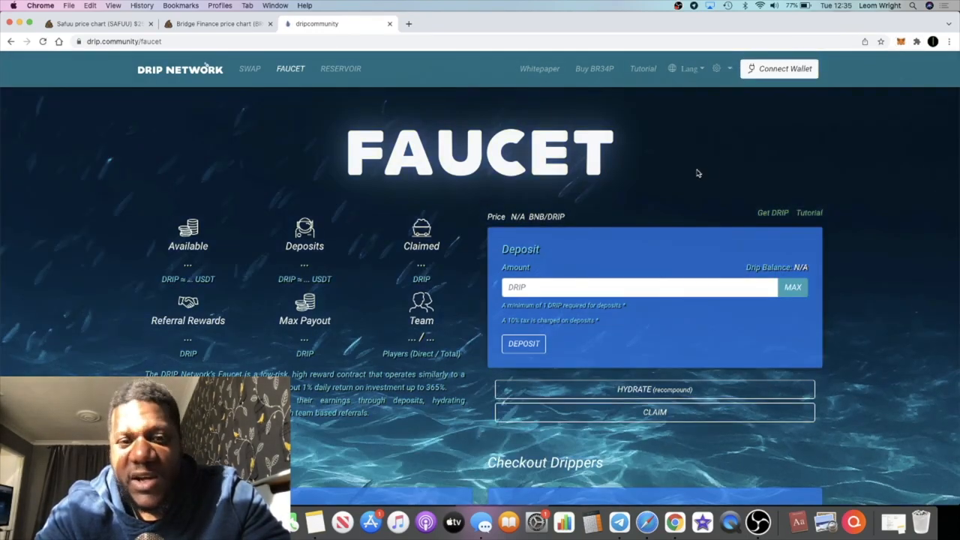
pyautogui.click(779, 69)
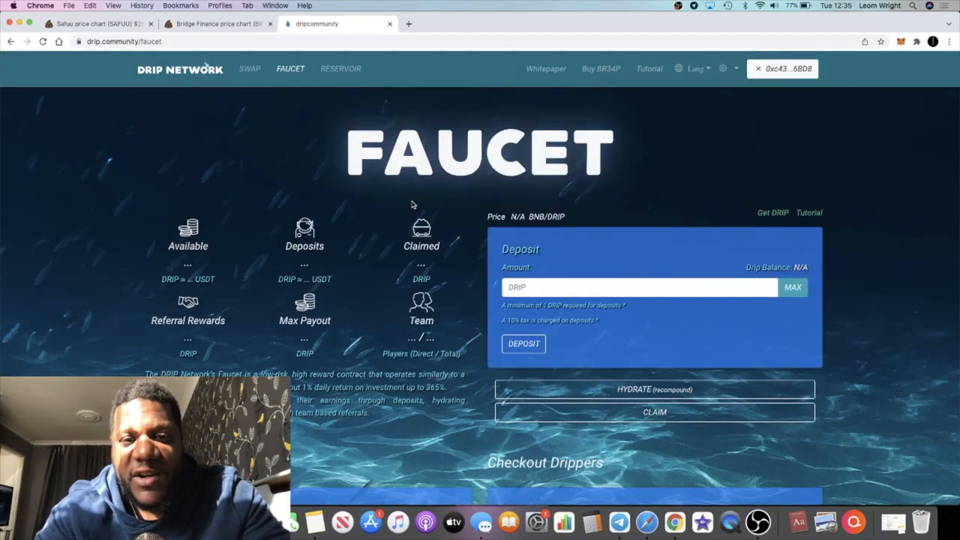